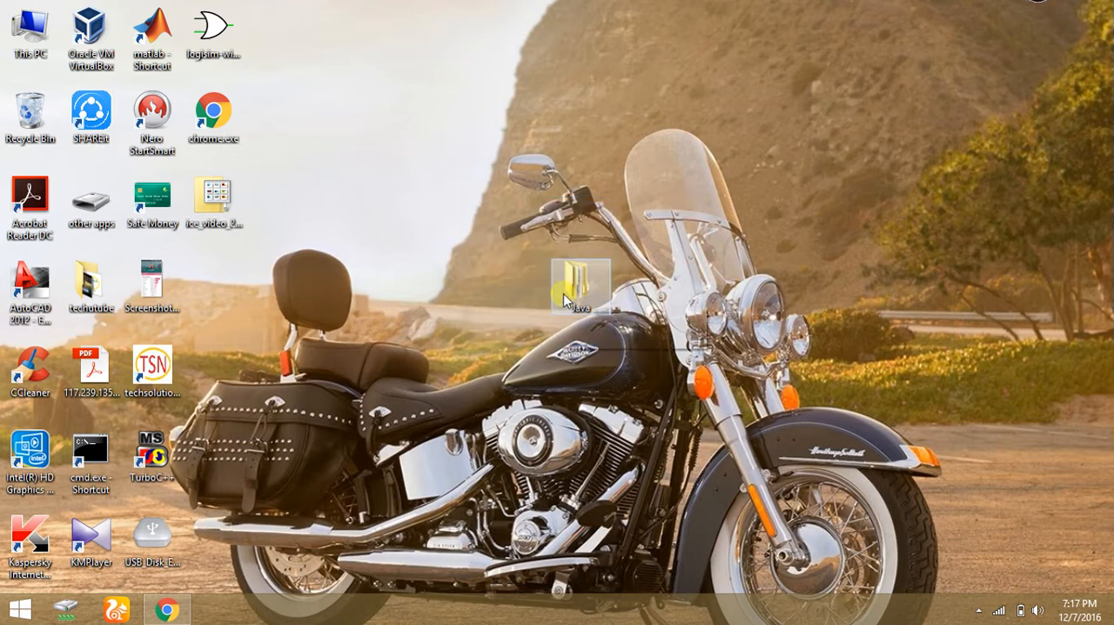
mouse_move(580, 283)
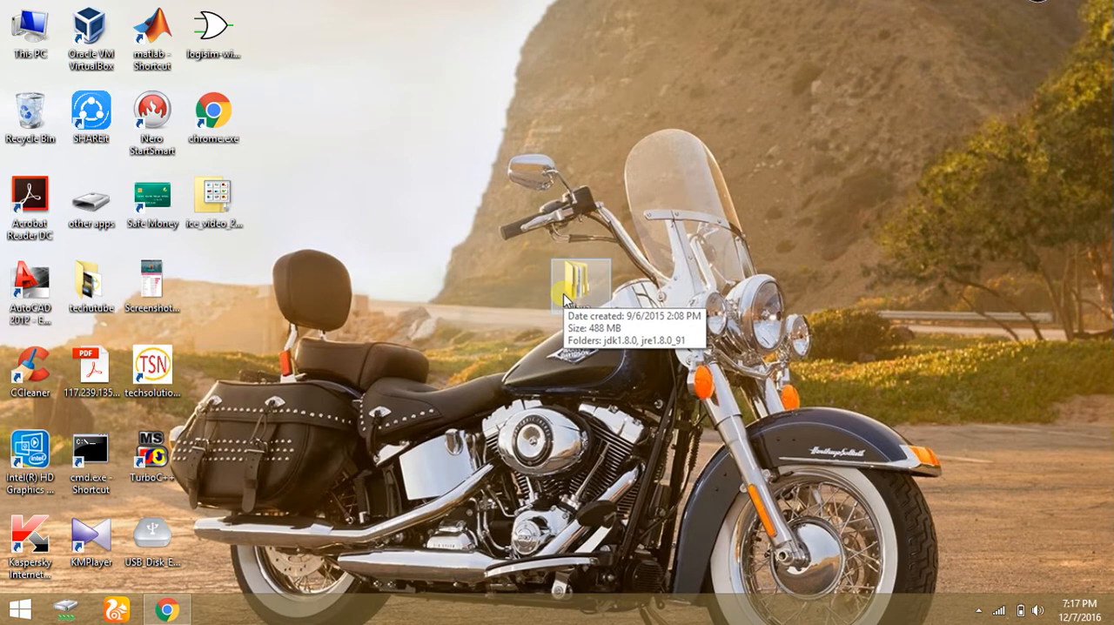
mouse_move(639, 363)
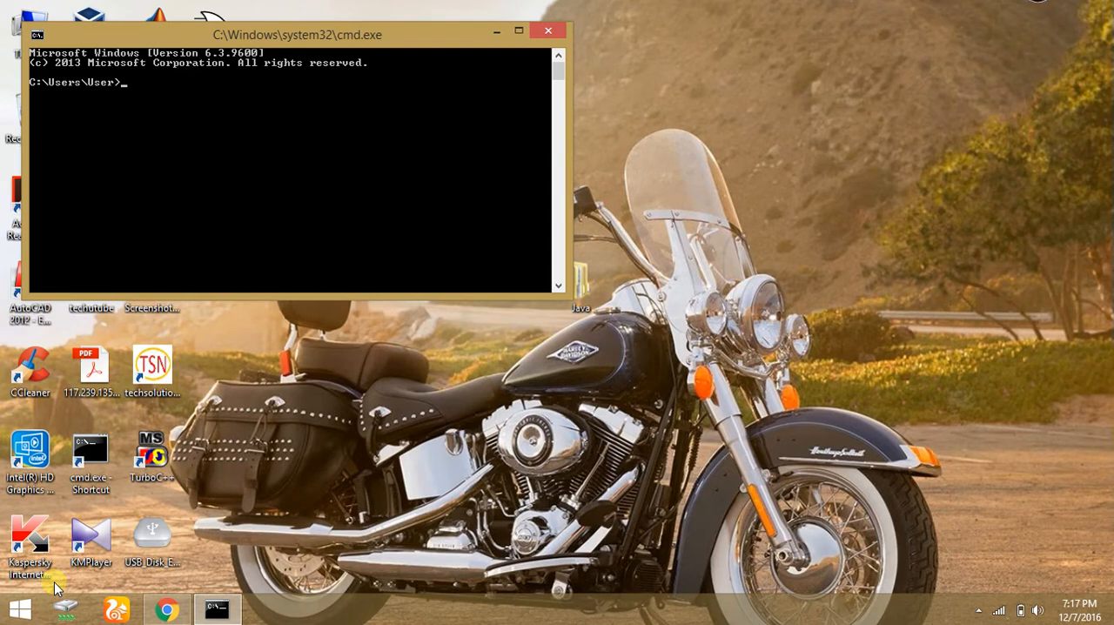
- Run javac -version in Command Prompt and see 'javac' is not recognized
type("ja")
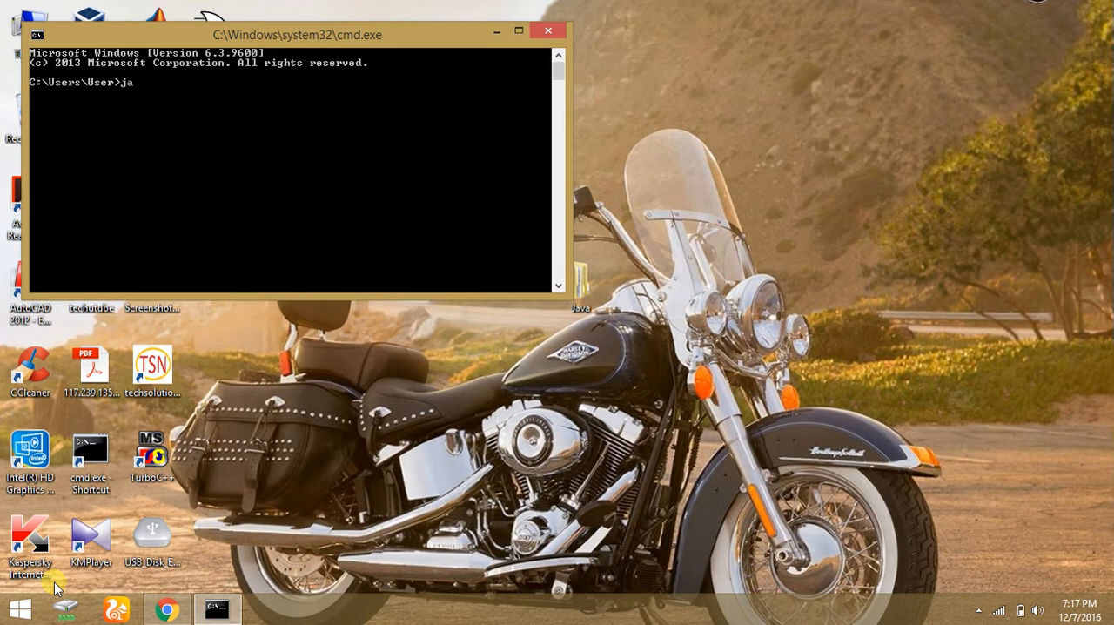
type("vac -")
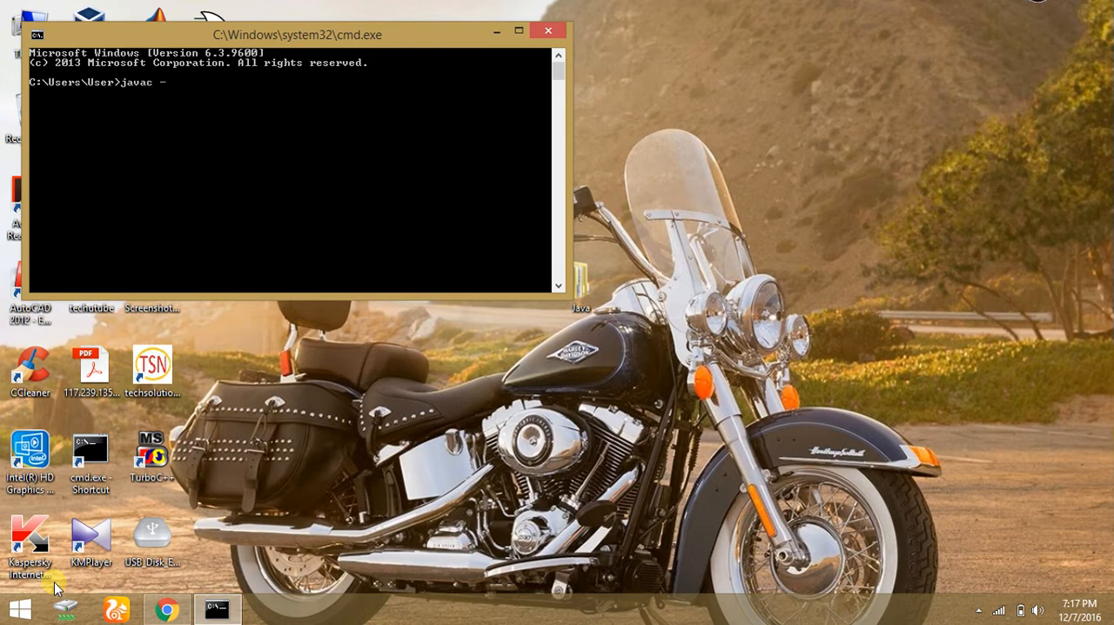
type("versio")
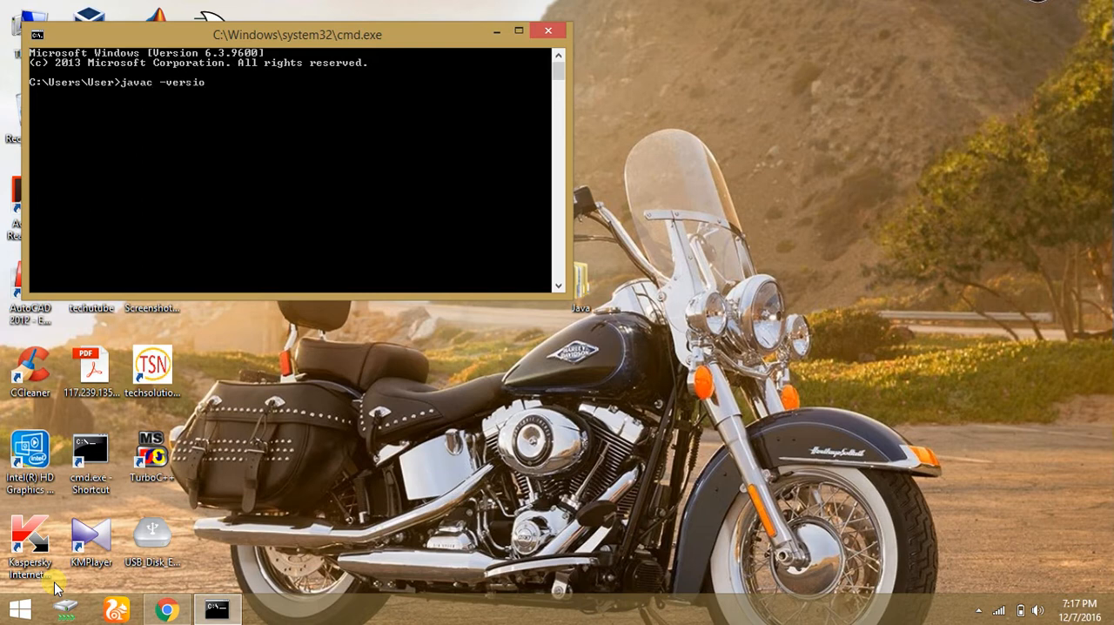
key("Return")
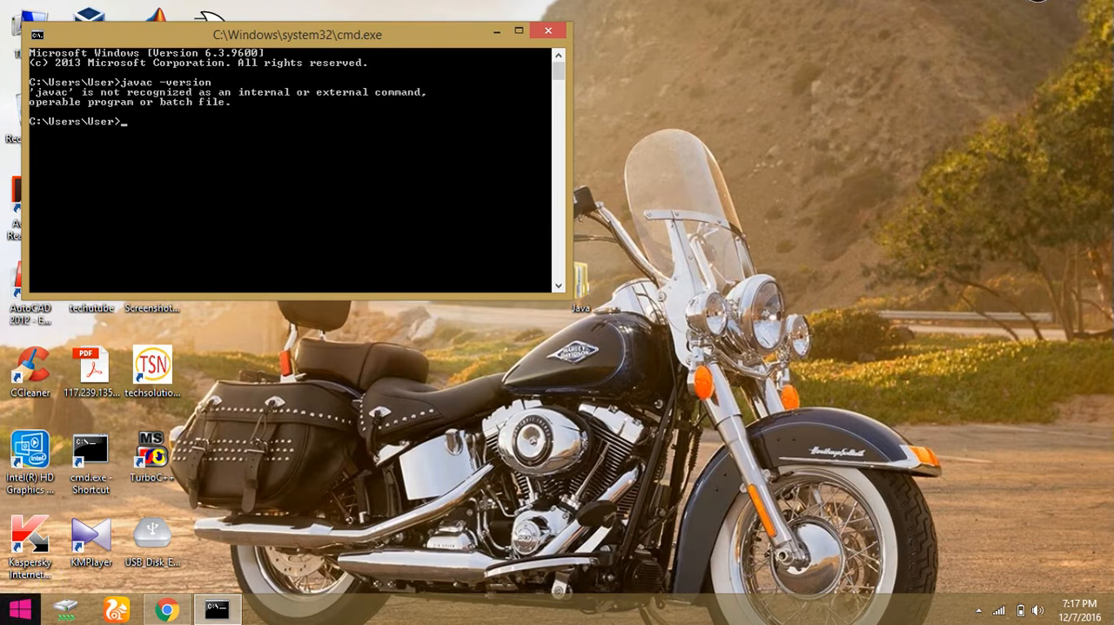
- Mark the console text, then close the Command Prompt window
right_click(248, 131)
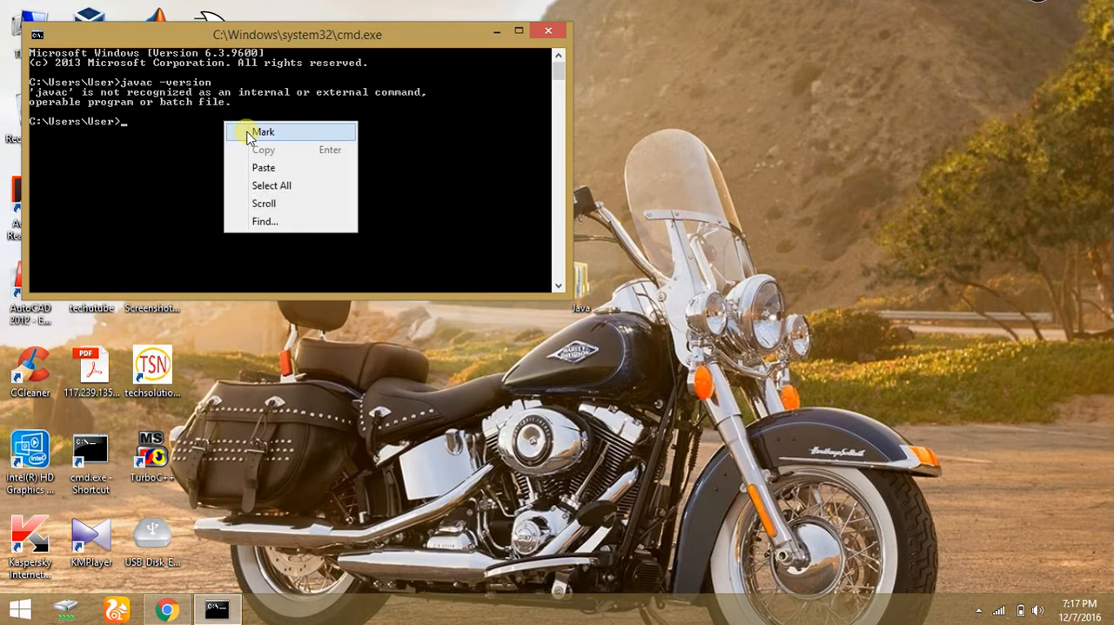
left_click(264, 131)
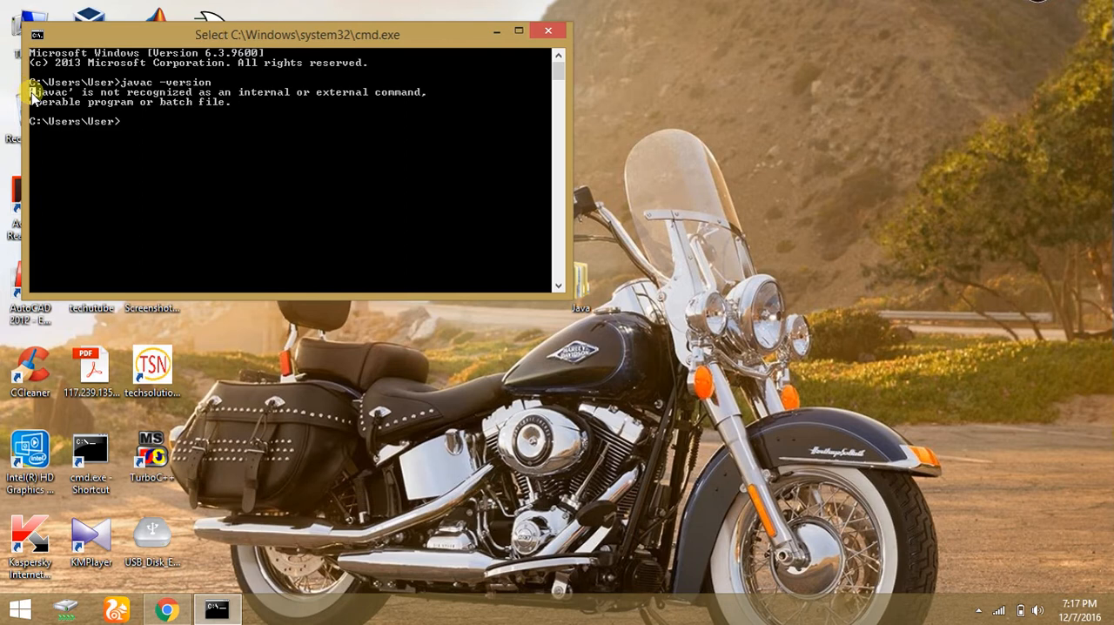
mouse_move(426, 109)
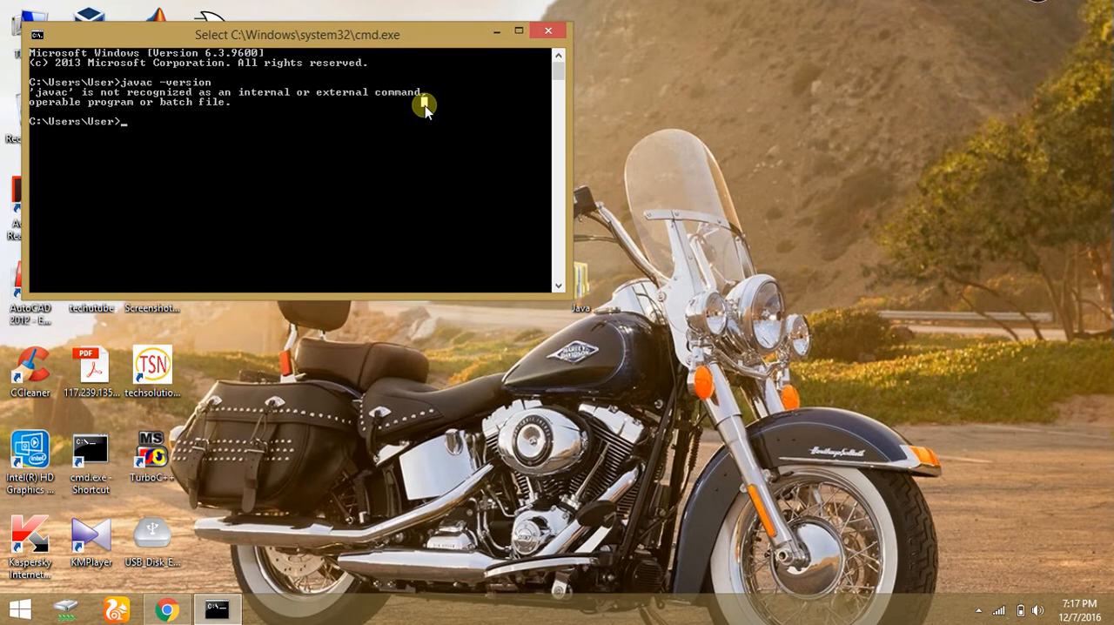
left_click(547, 31)
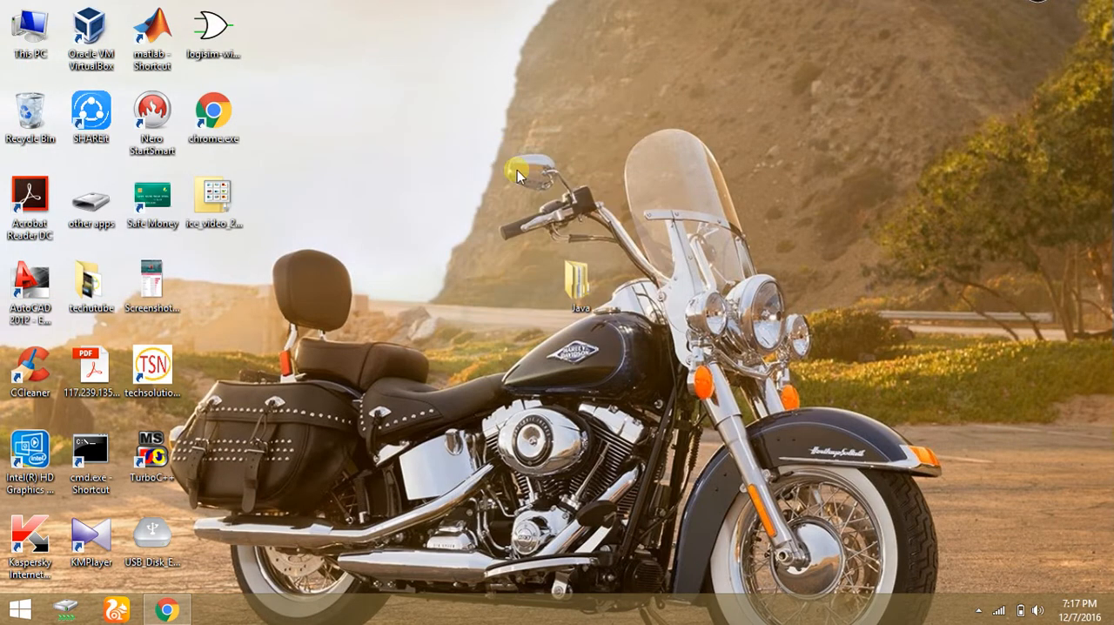
mouse_move(580, 285)
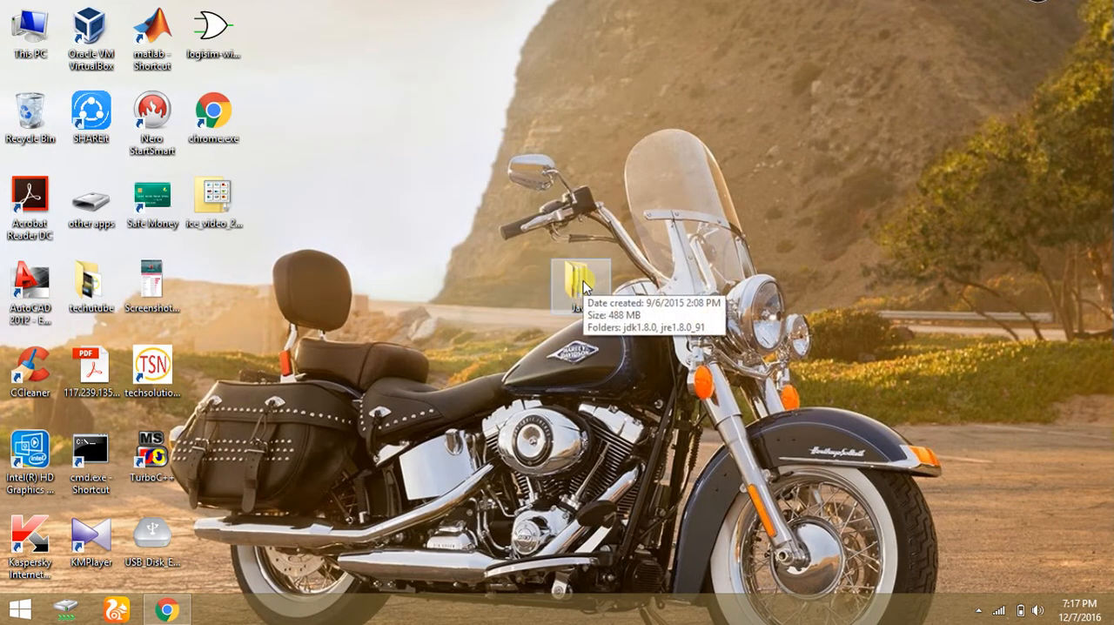
- Copy the desktop Java folder containing jdk1.8.0 and jre1.8.0_91
right_click(580, 285)
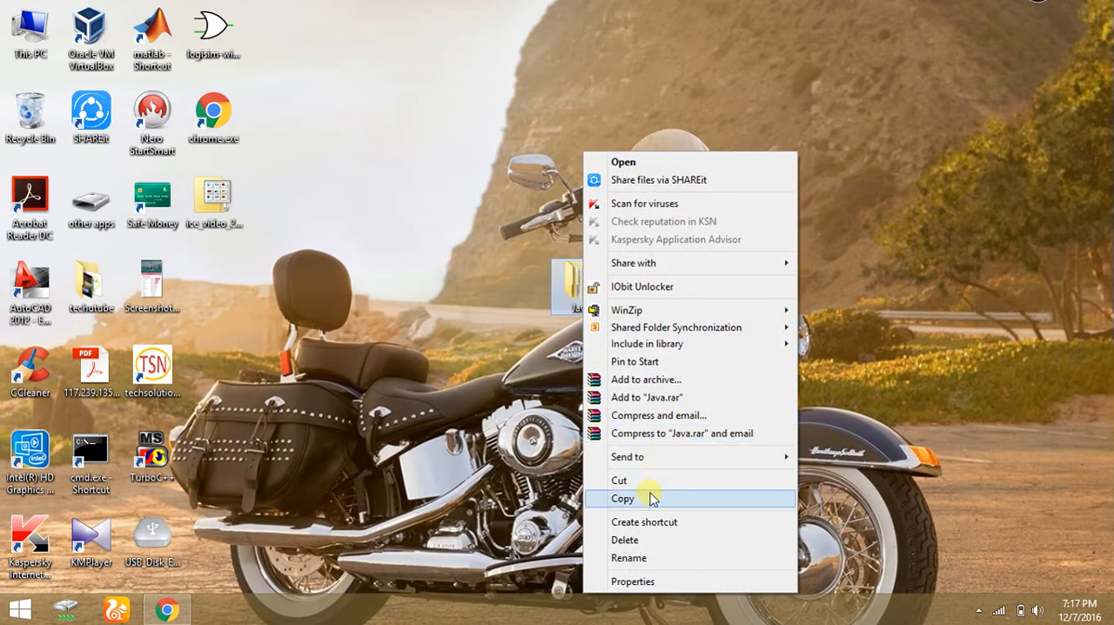
left_click(623, 498)
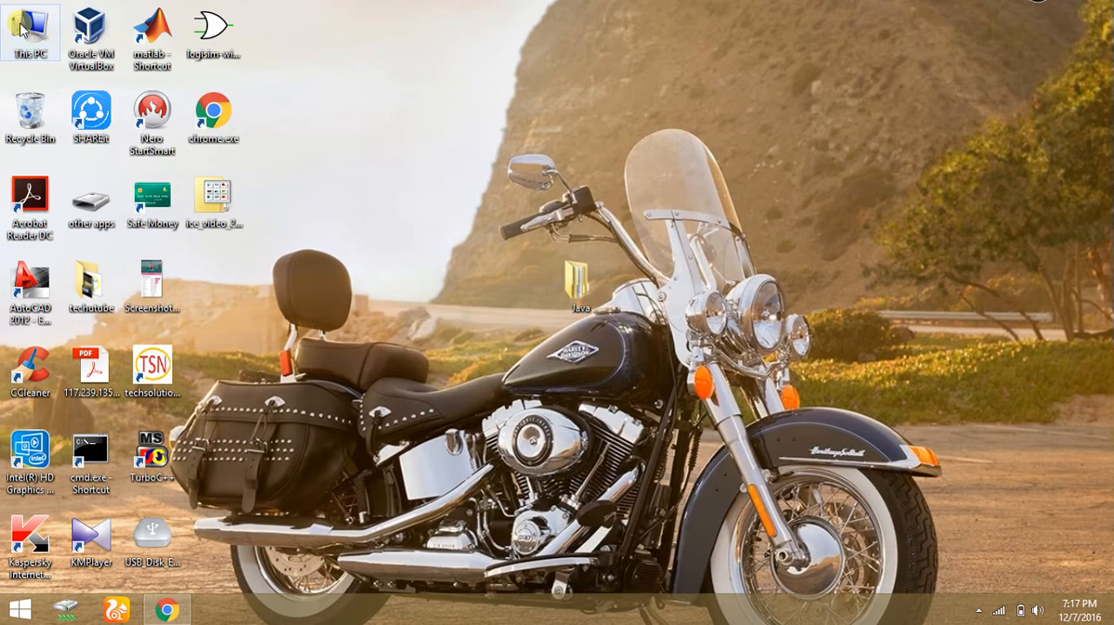
- Paste the Java folder into C:\Program Files, triggering an administrator prompt
double_click(30, 30)
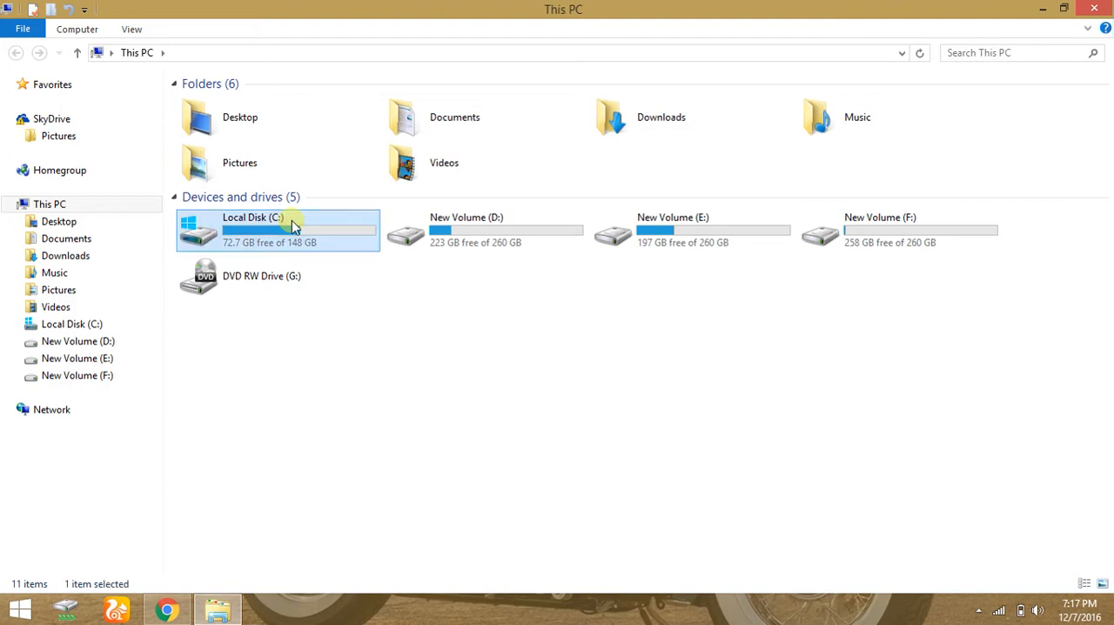
double_click(252, 230)
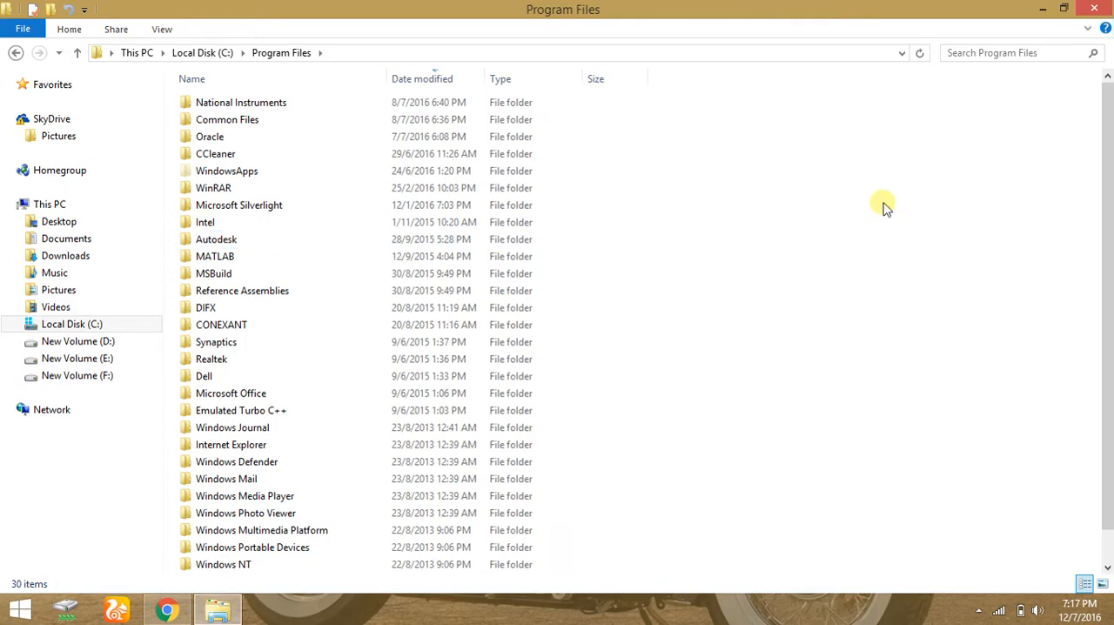
right_click(884, 202)
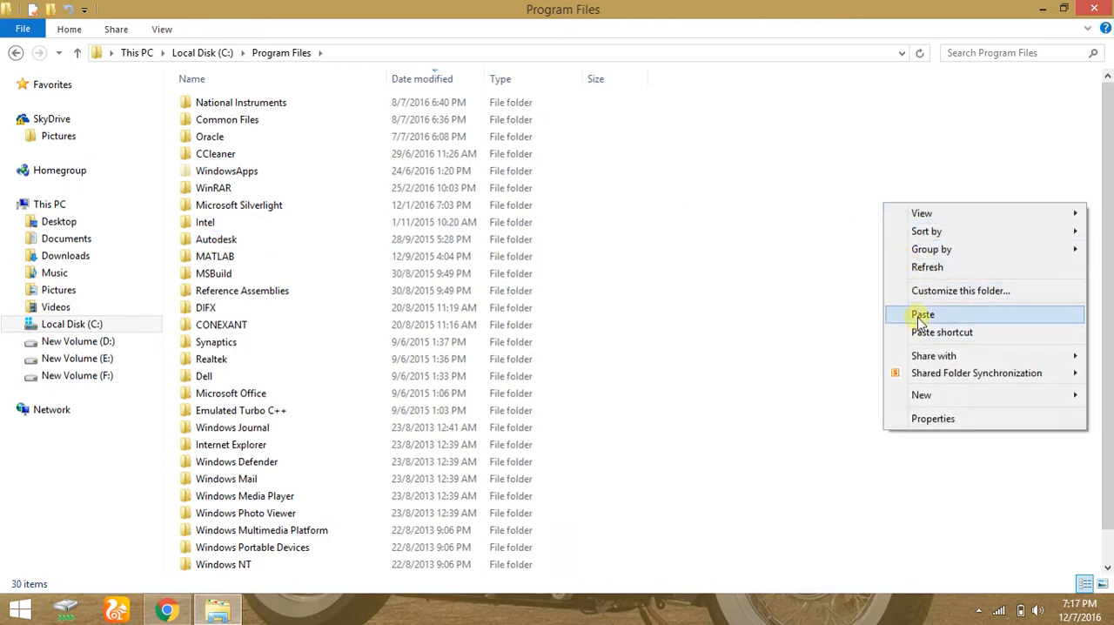
left_click(921, 314)
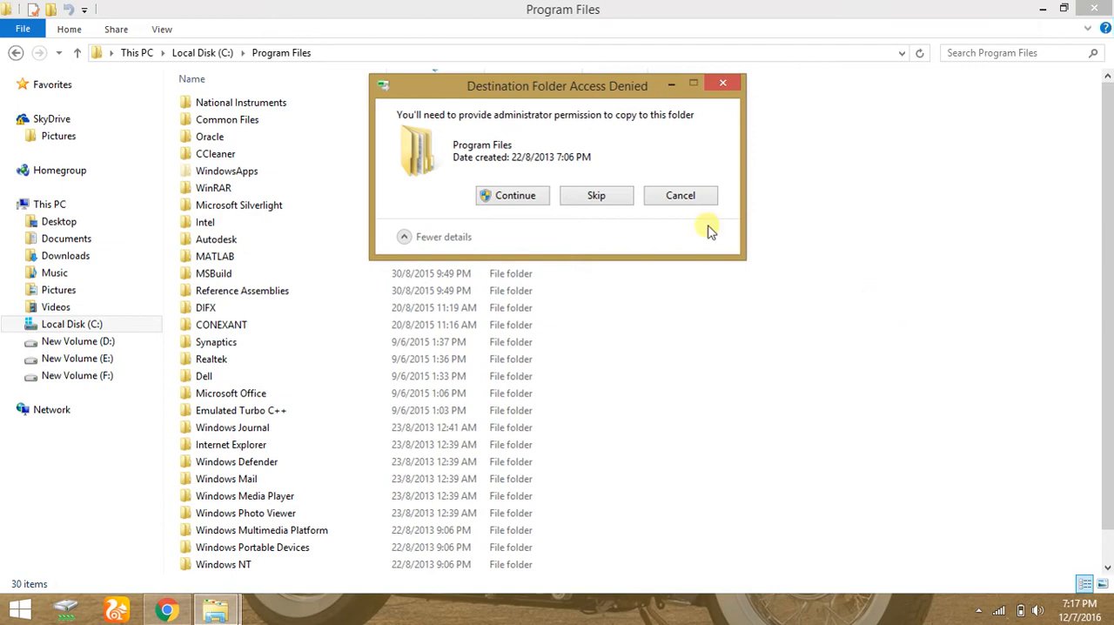
- Grant administrator permission so the Java folder finishes copying into Program Files
left_click(511, 195)
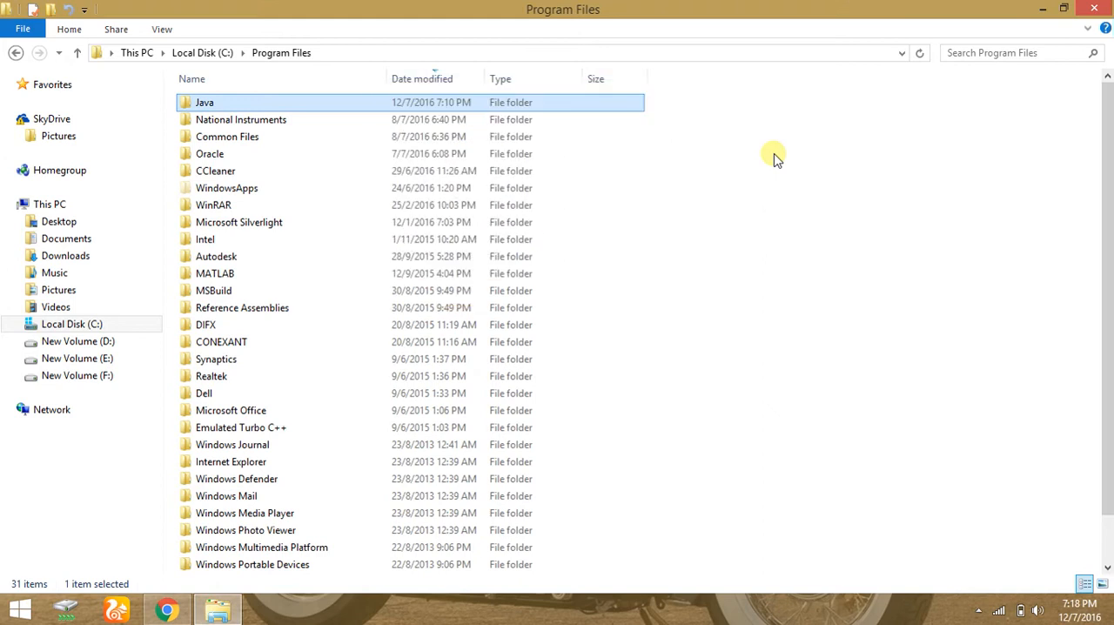
- Navigate into Java > jdk1.8.0 > bin and select the path C:\Program Files\Java\jdk1.8.0\bin
right_click(774, 157)
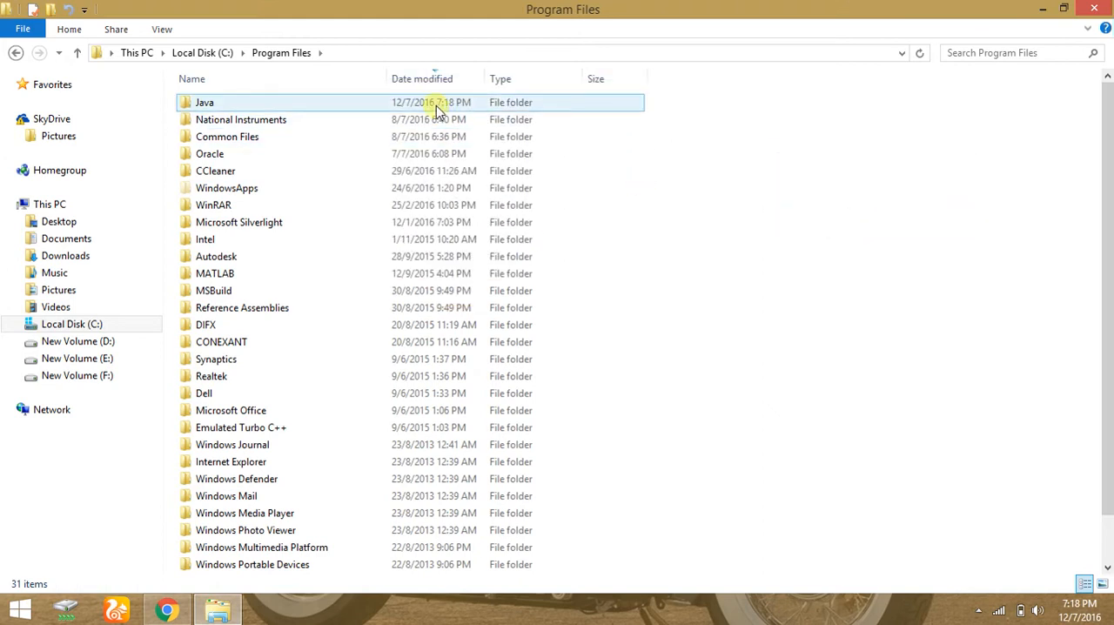
left_click(205, 101)
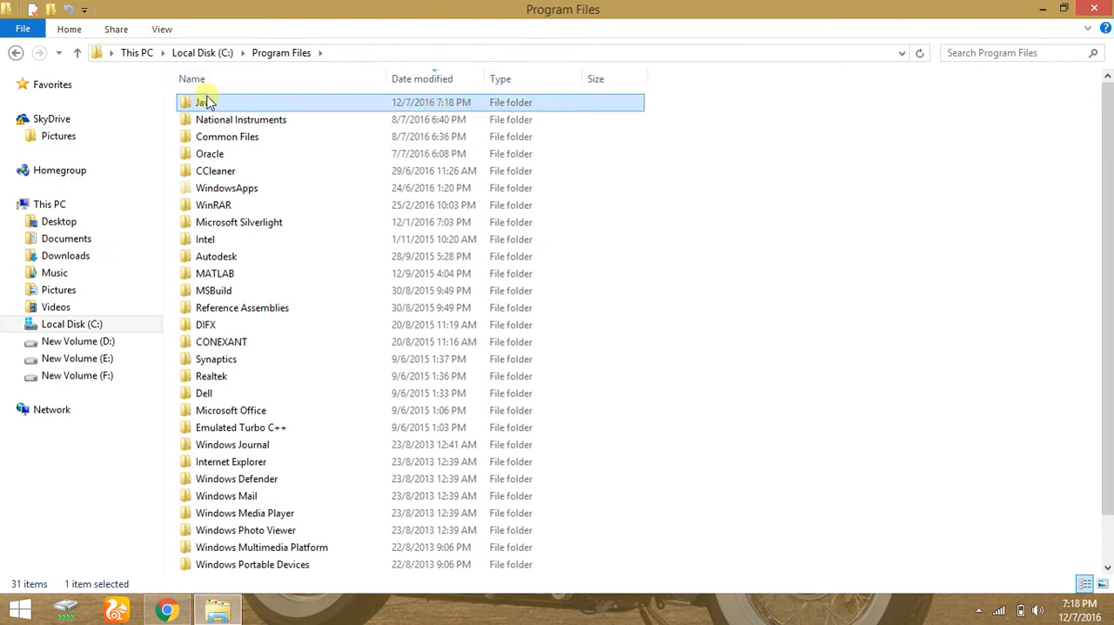
double_click(203, 102)
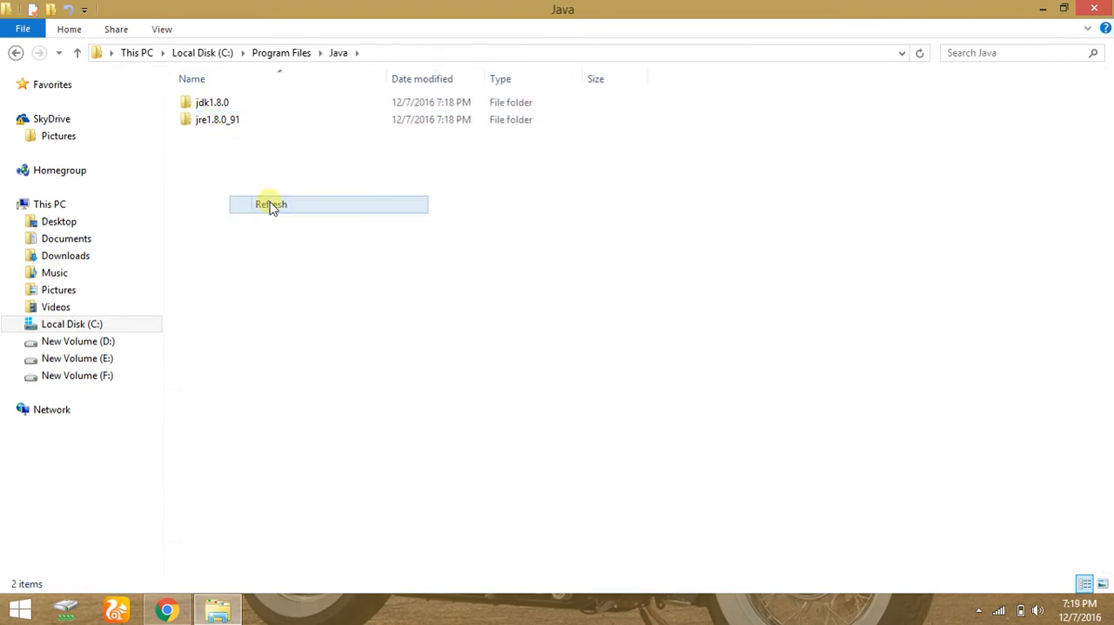
left_click(212, 102)
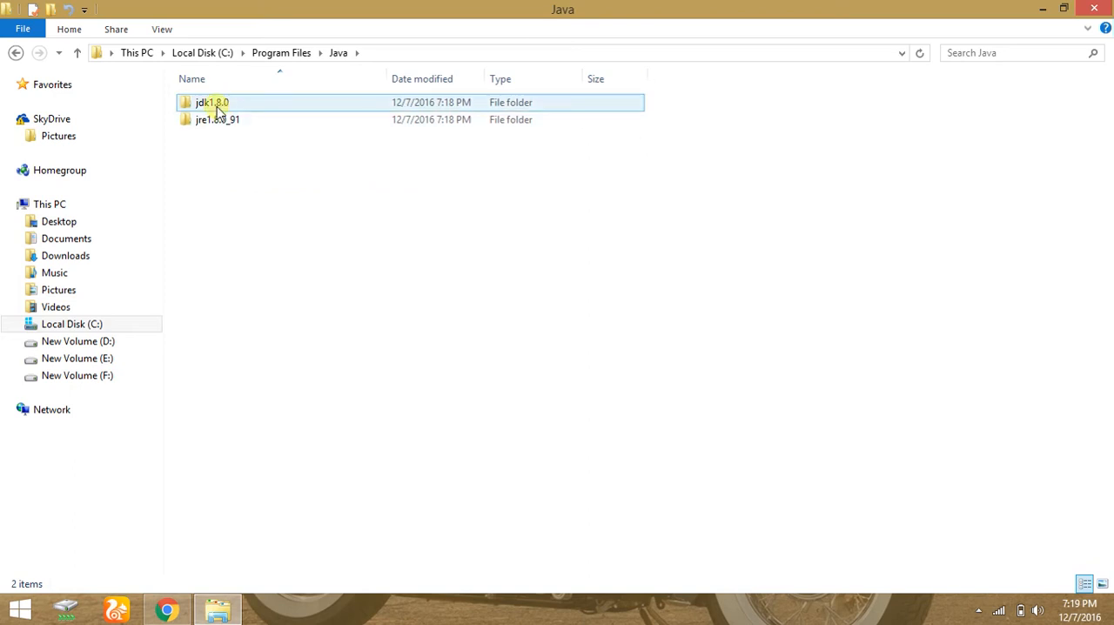
double_click(212, 102)
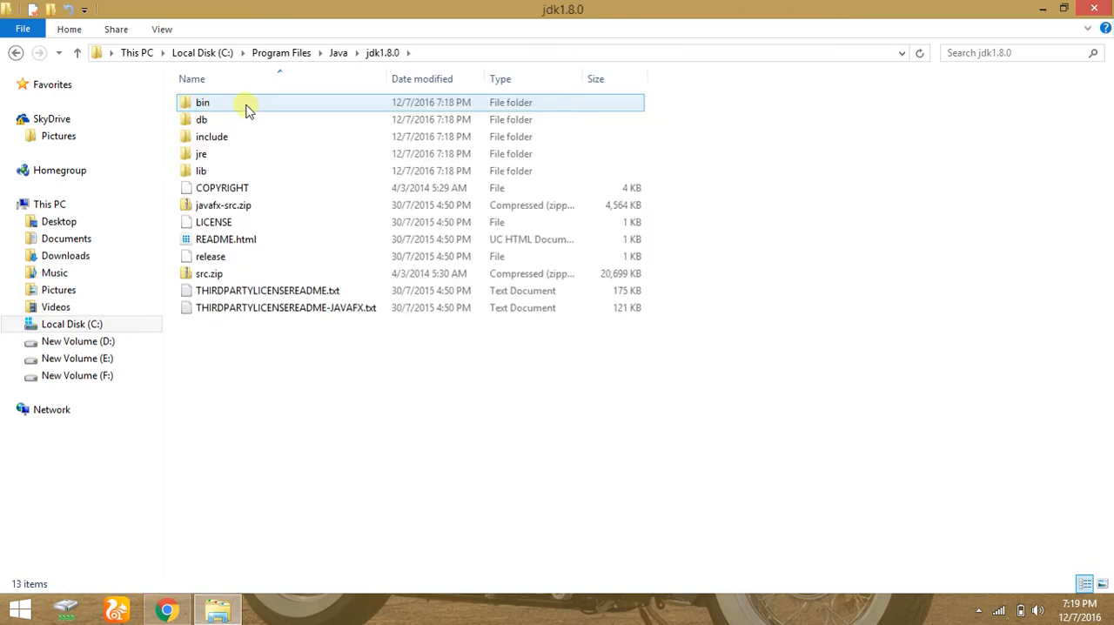
double_click(203, 101)
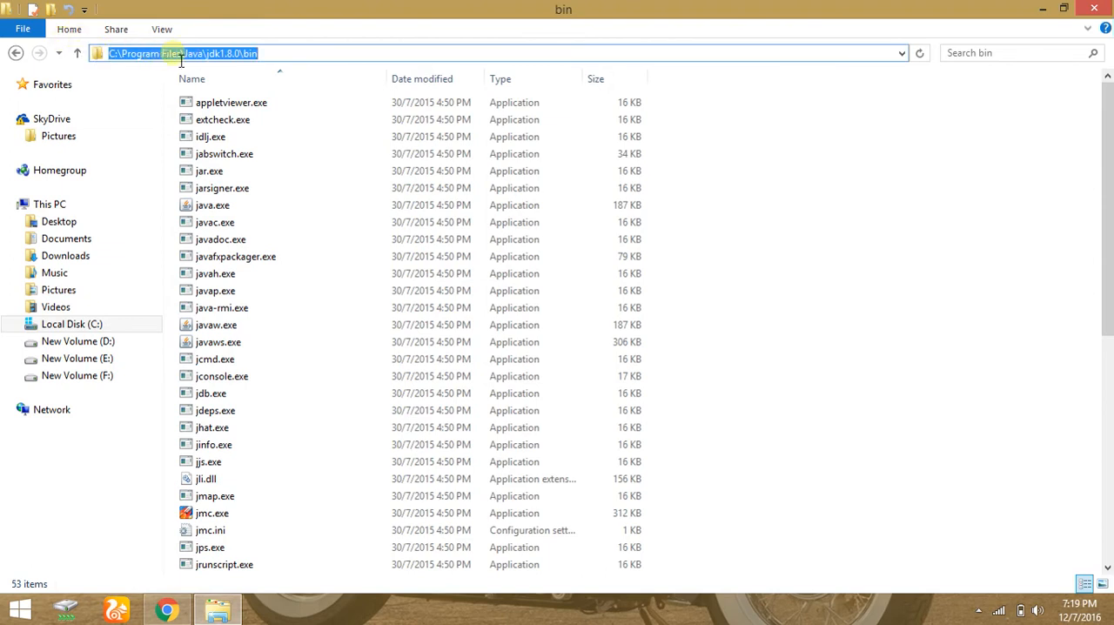
right_click(182, 53)
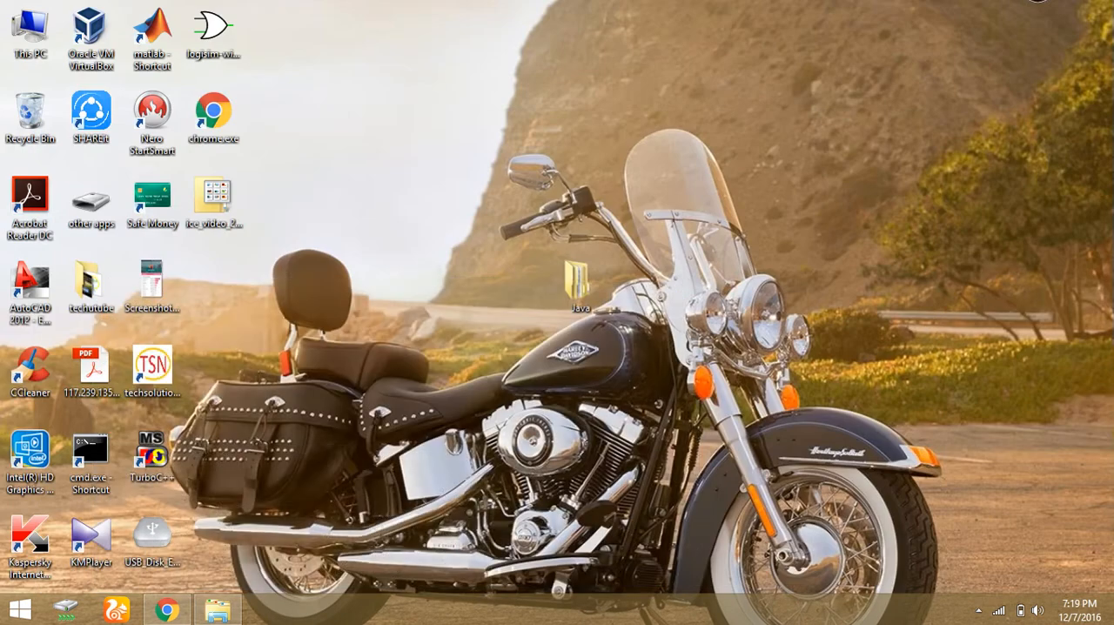
- Open This PC's Properties from the desktop
right_click(29, 35)
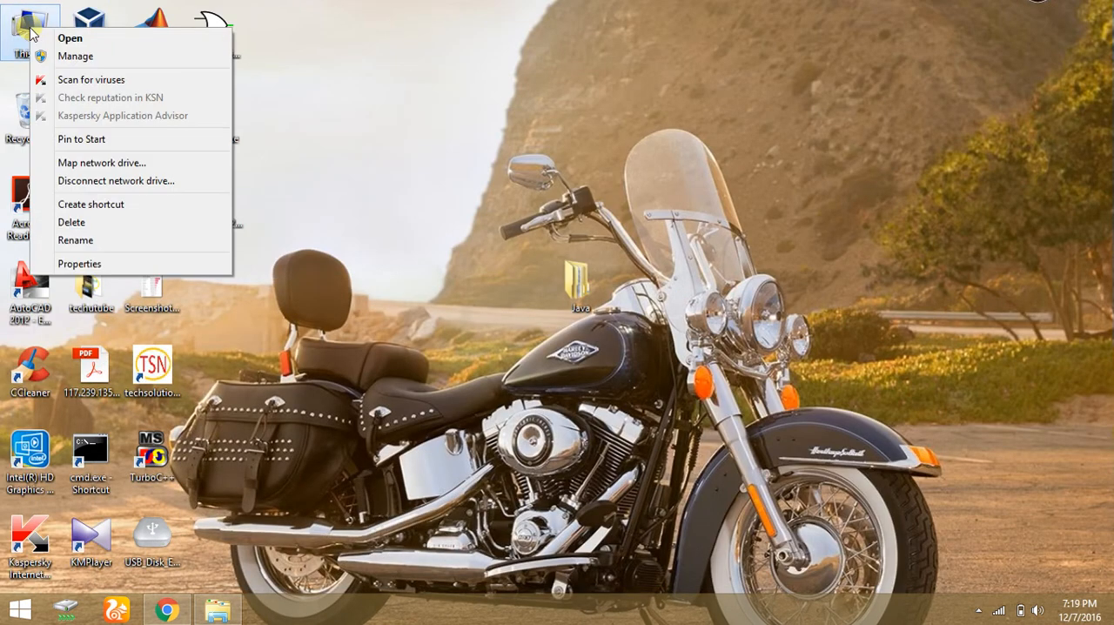
left_click(80, 264)
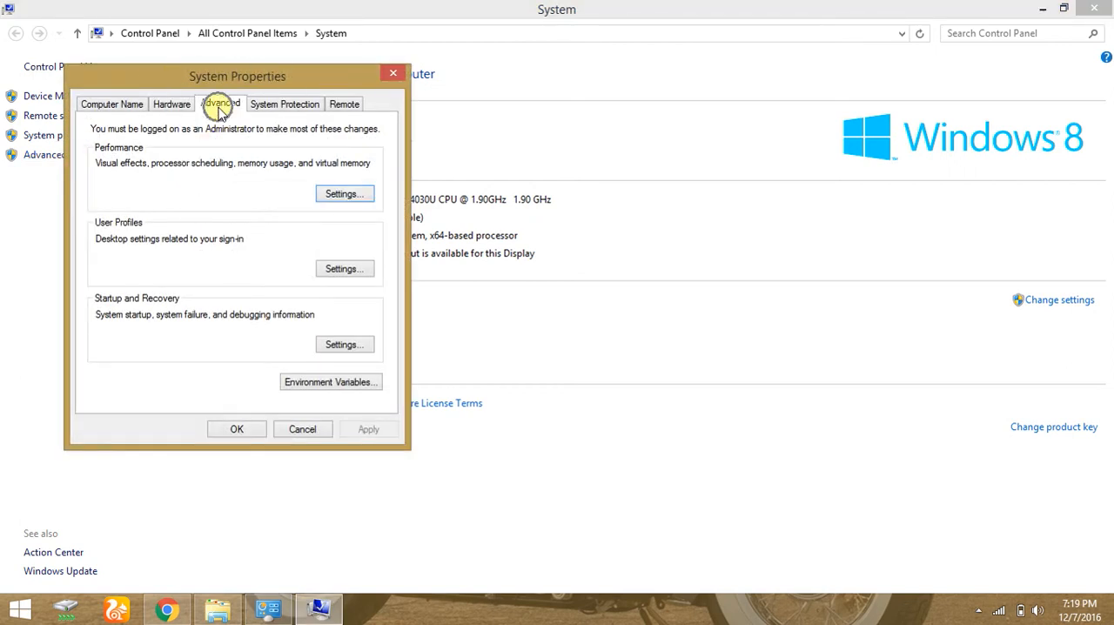
mouse_move(331, 382)
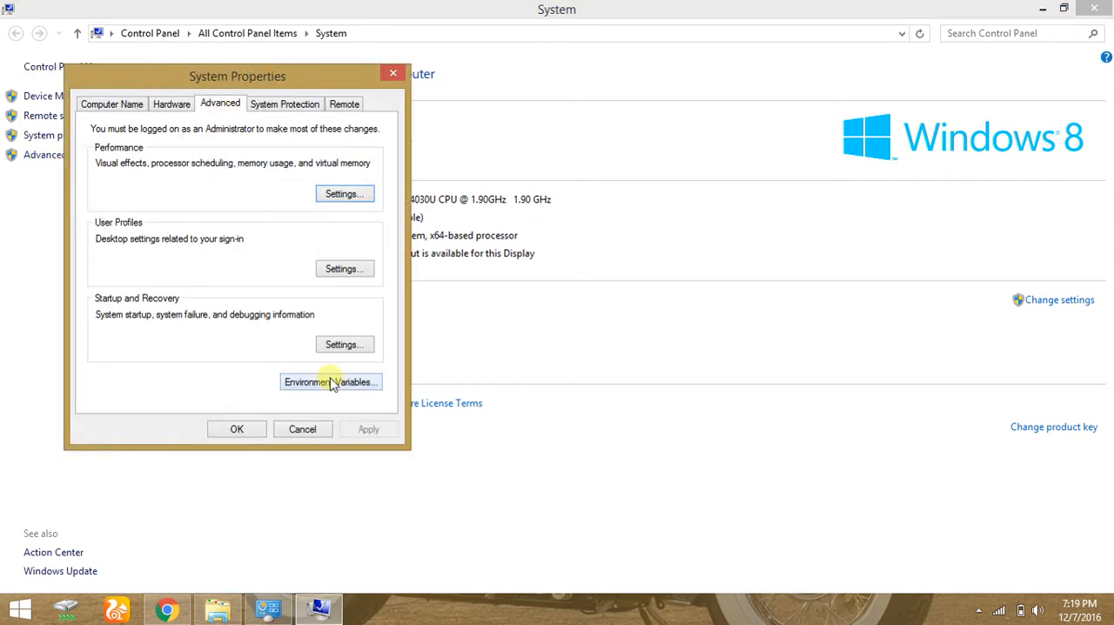
- Open the Environment Variables dialog from System Properties
left_click(330, 381)
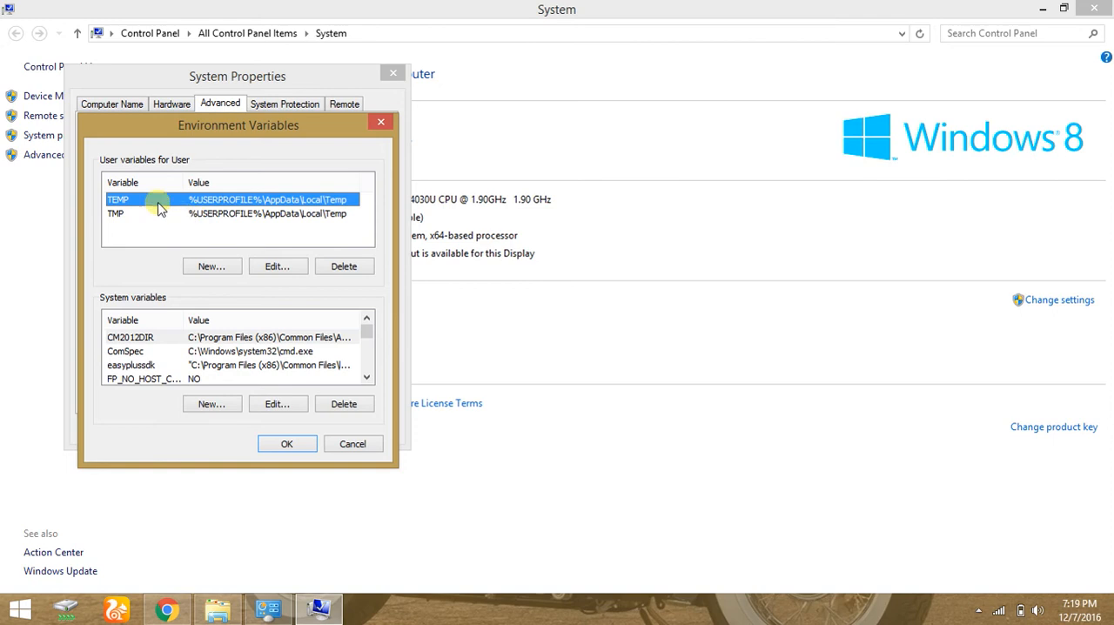
- Create user variable PATH = C:\Program Files\Java\jdk1.8.0\bin and confirm every dialog
left_click(211, 265)
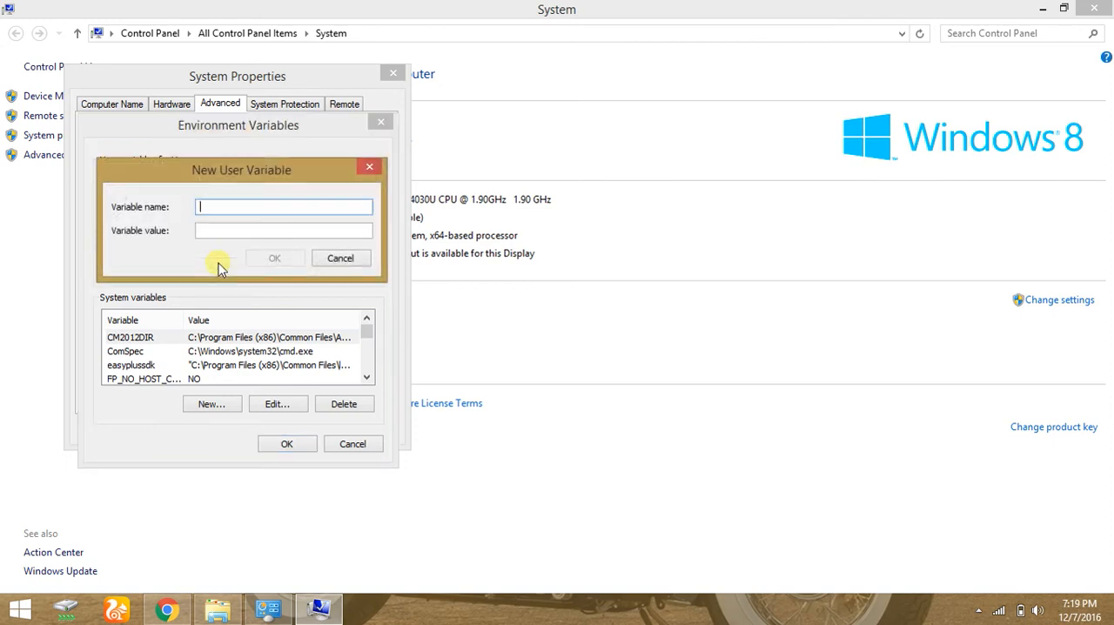
type("PAT")
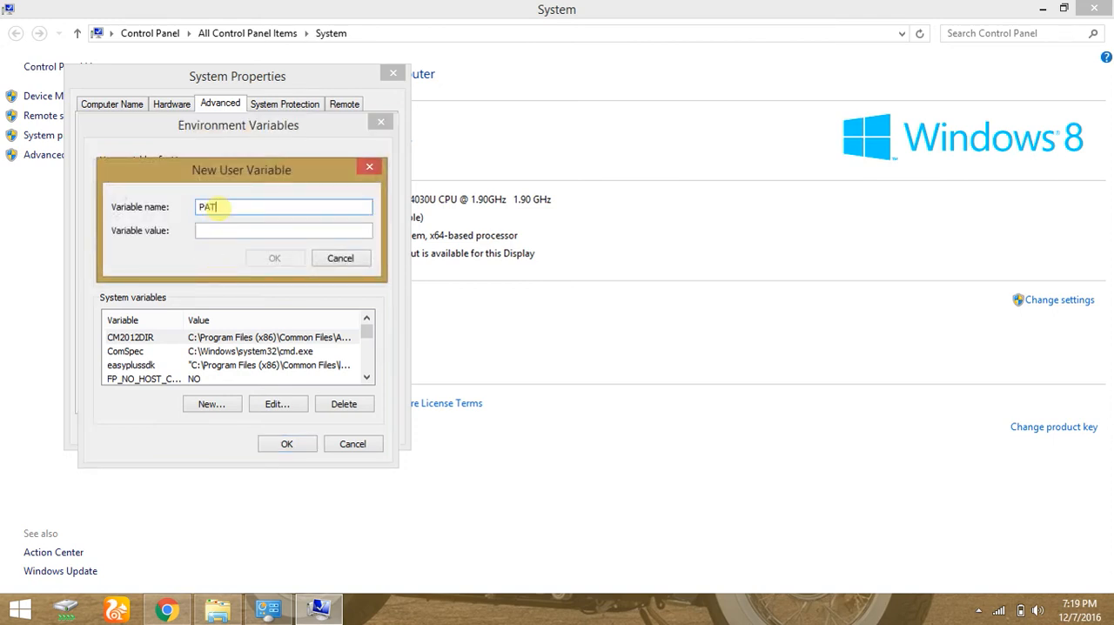
type("H")
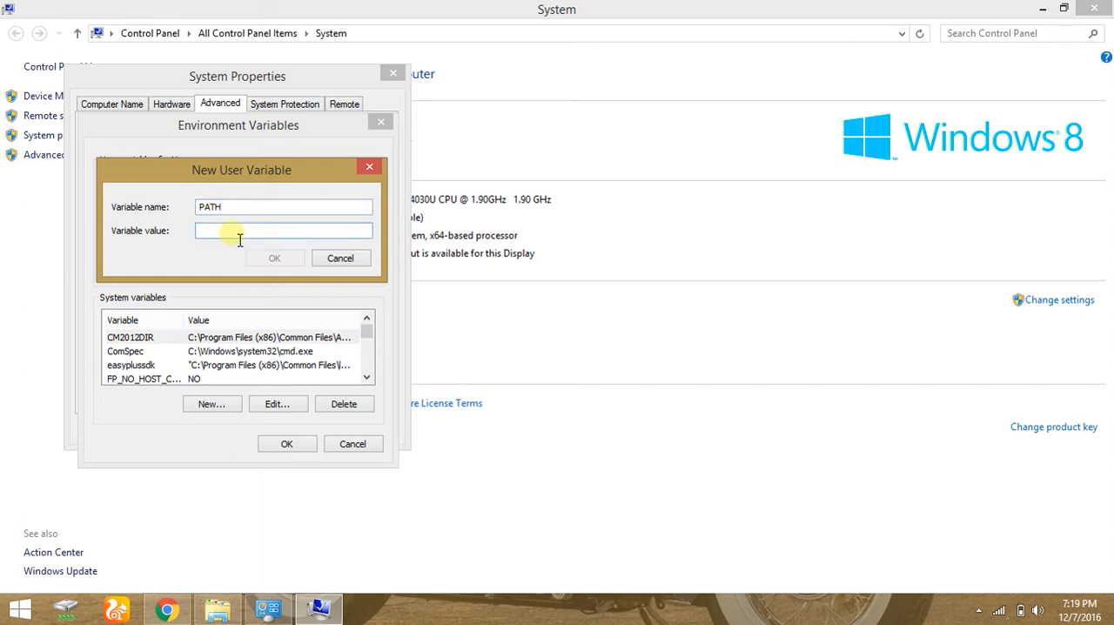
type("C:\\Program Files\\Java\\jdk1.8.0\\bin;")
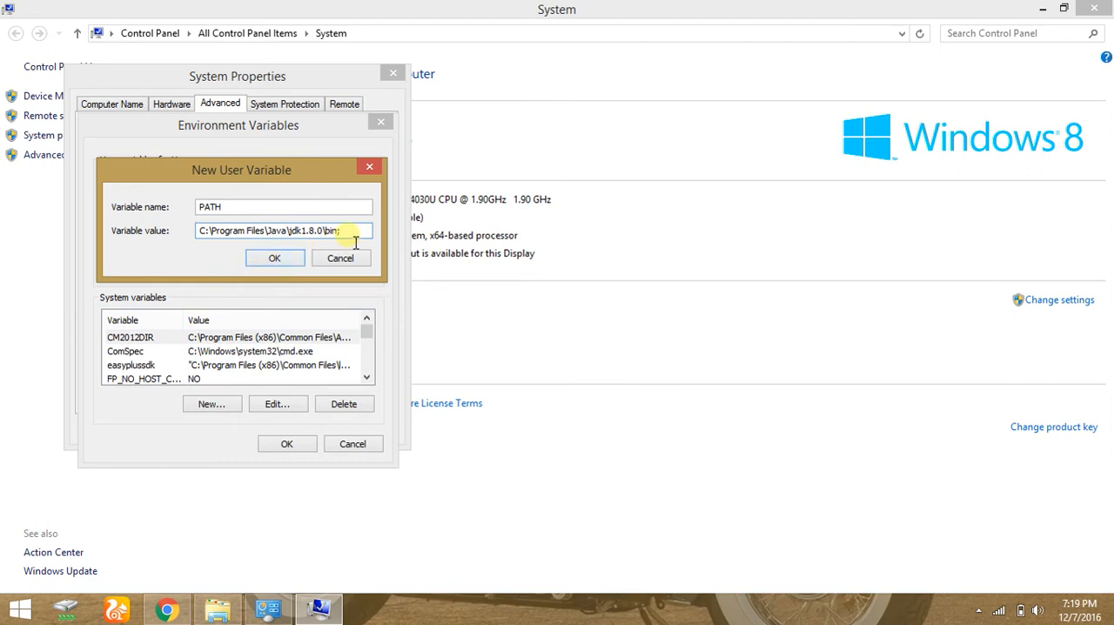
left_click(275, 257)
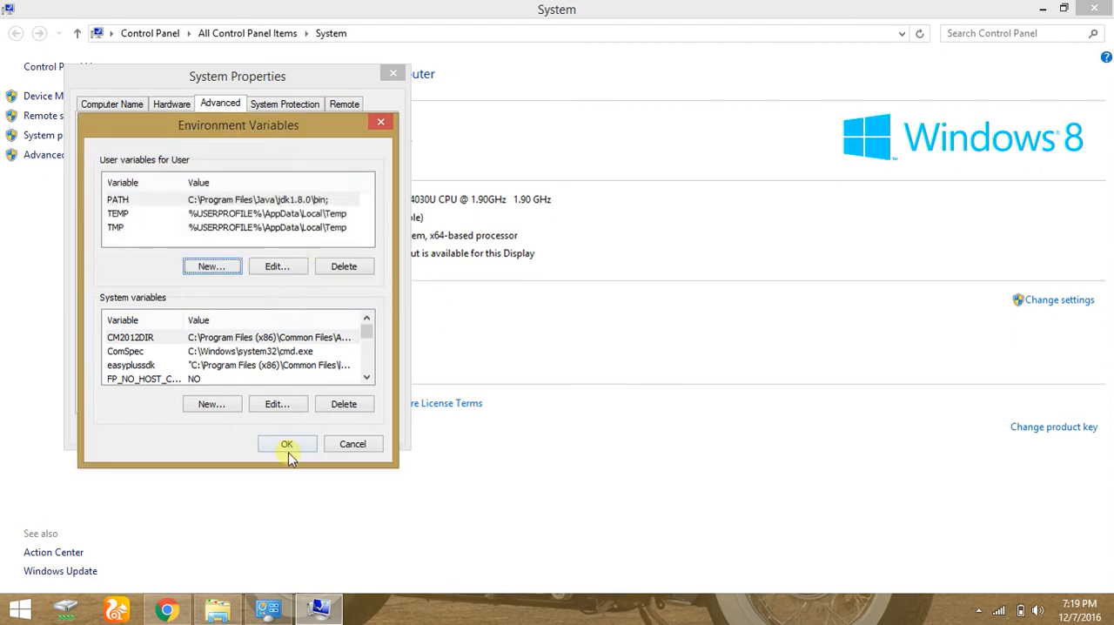
left_click(286, 444)
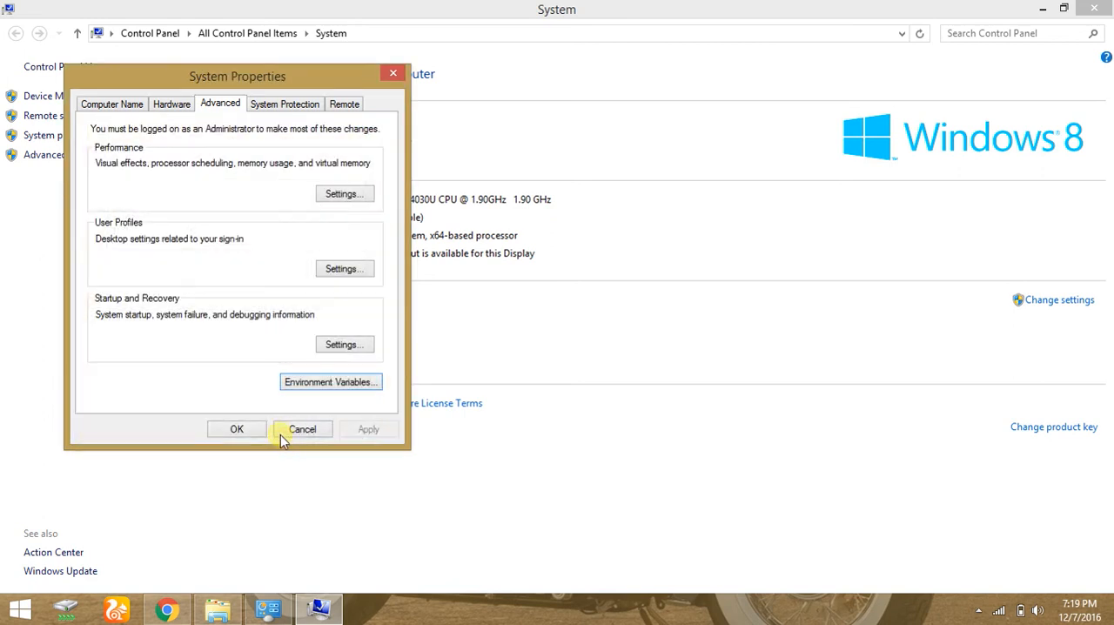
mouse_move(204, 61)
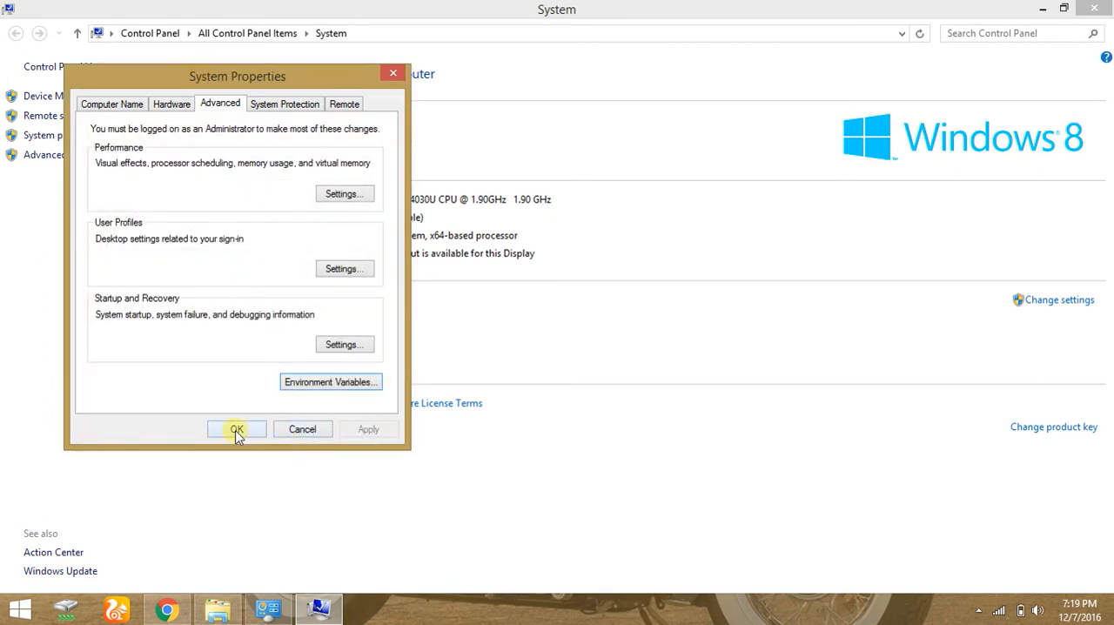
left_click(236, 428)
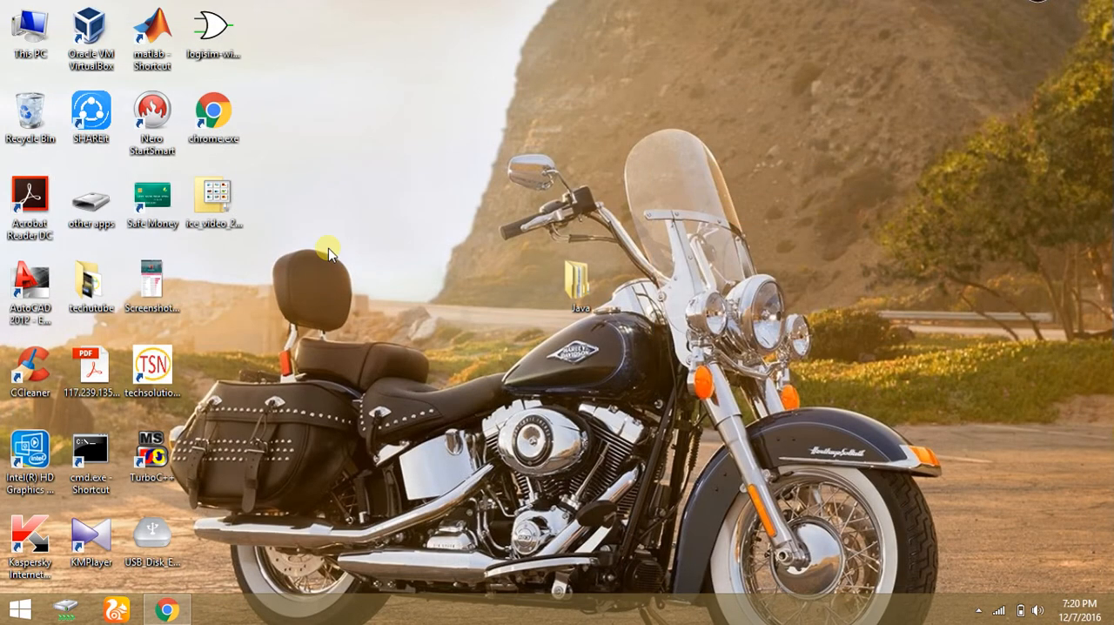
- Bring up the Run dialog with Win+R to start Command Prompt
key("Win+r")
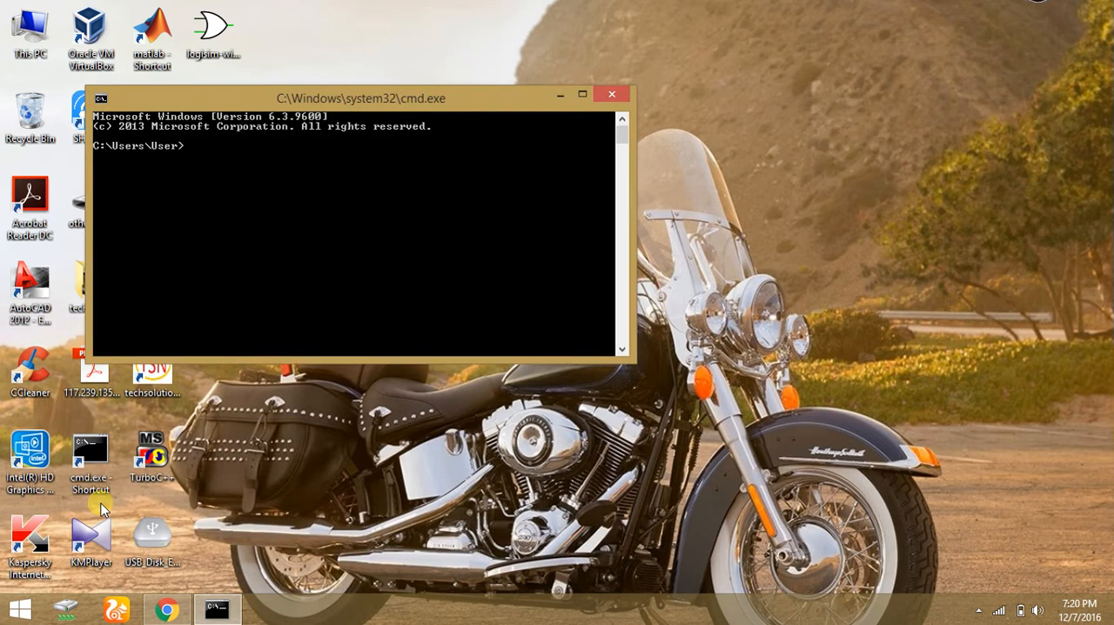
- Confirm javac -version reports 1.8.0, then search for Notepad to launch it
type("java")
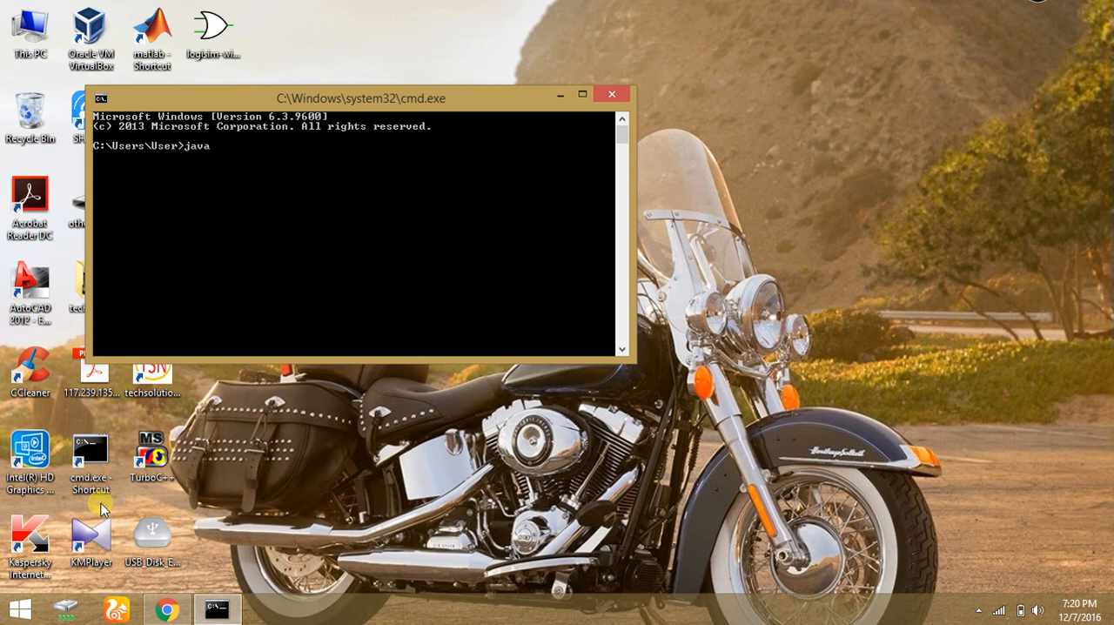
type("c -v")
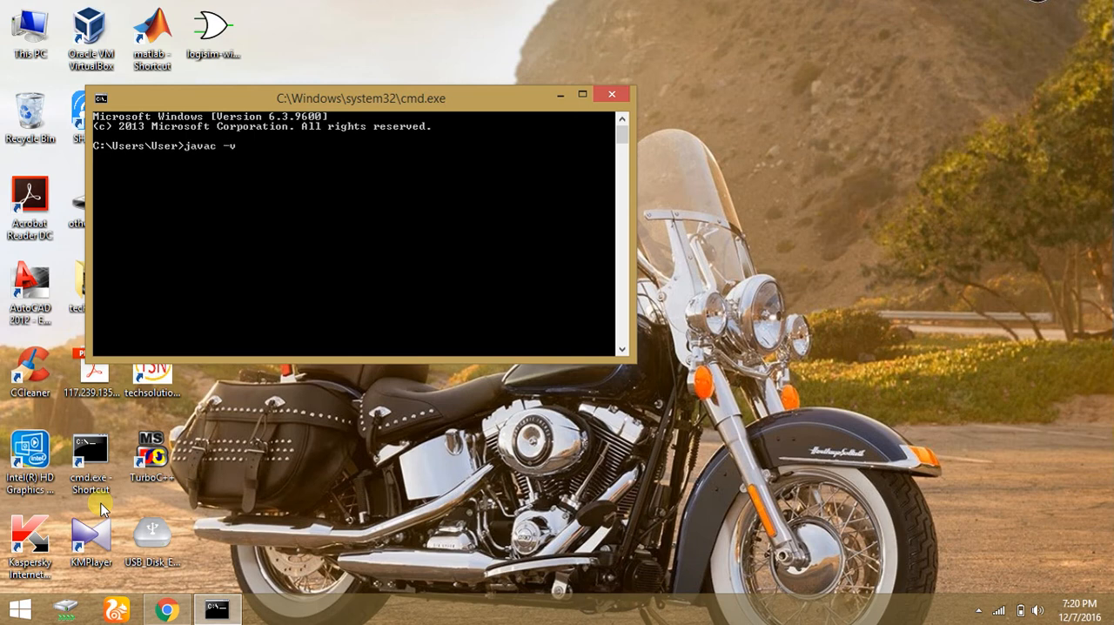
type("ersion")
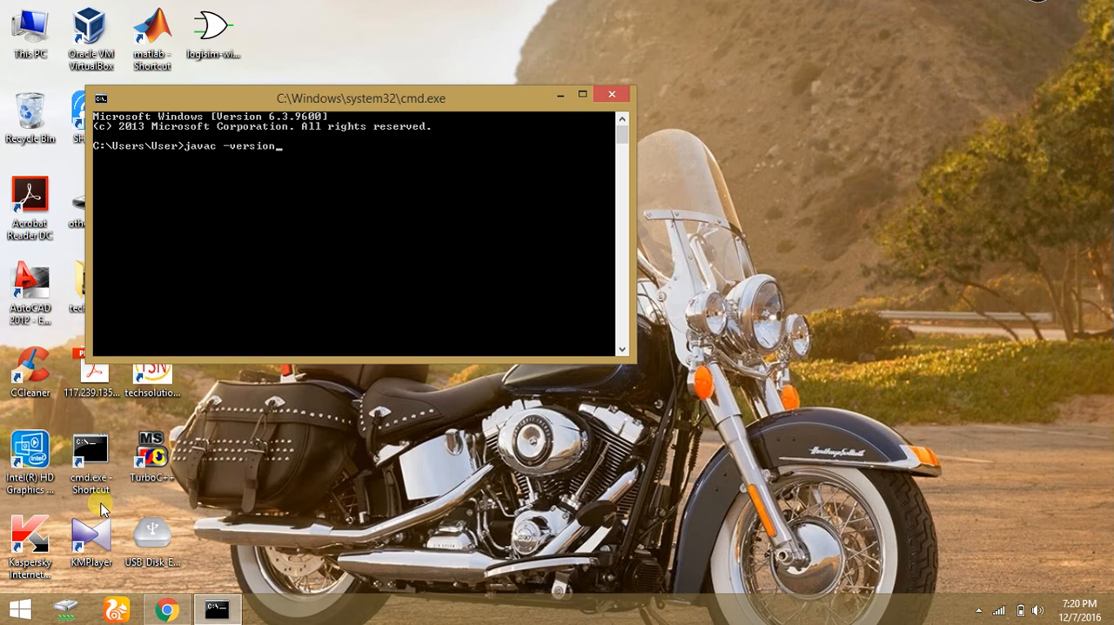
key("Return")
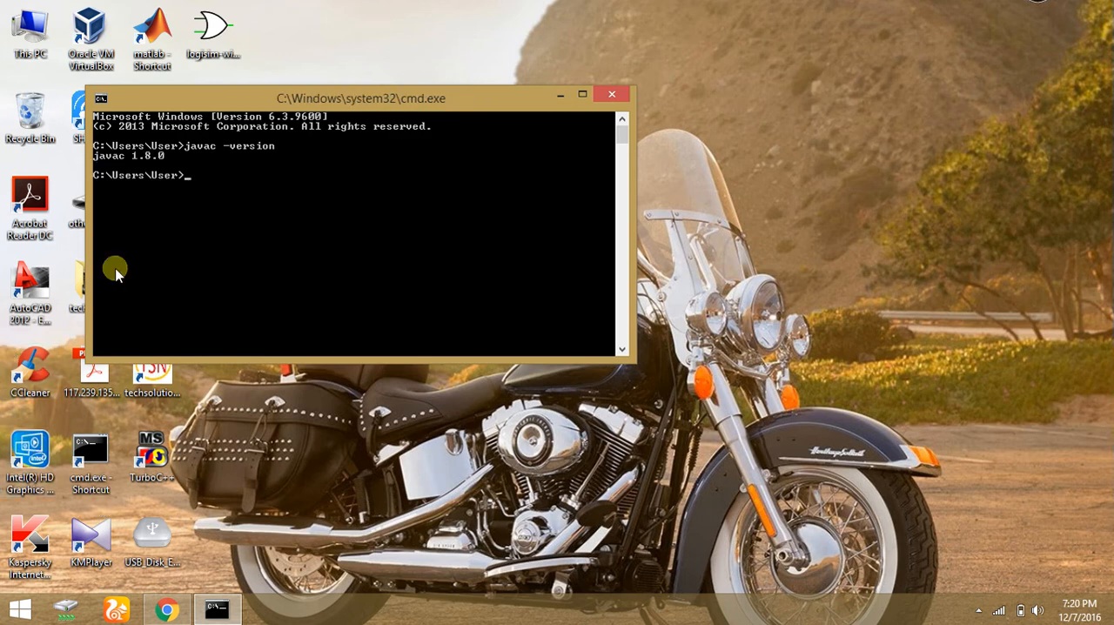
mouse_move(147, 161)
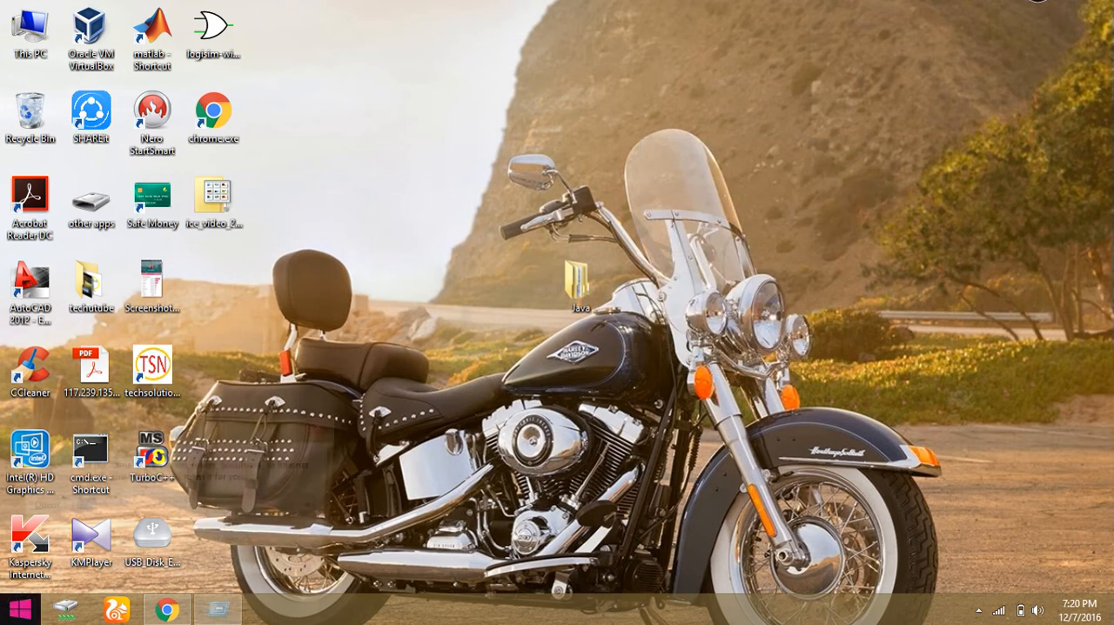
double_click(90, 457)
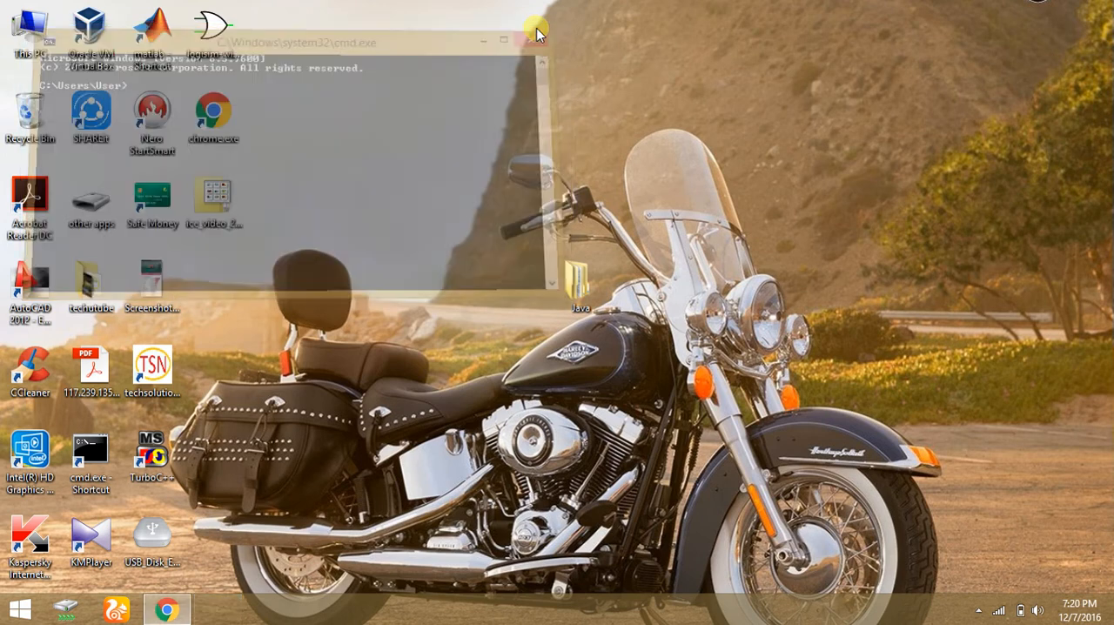
type("not")
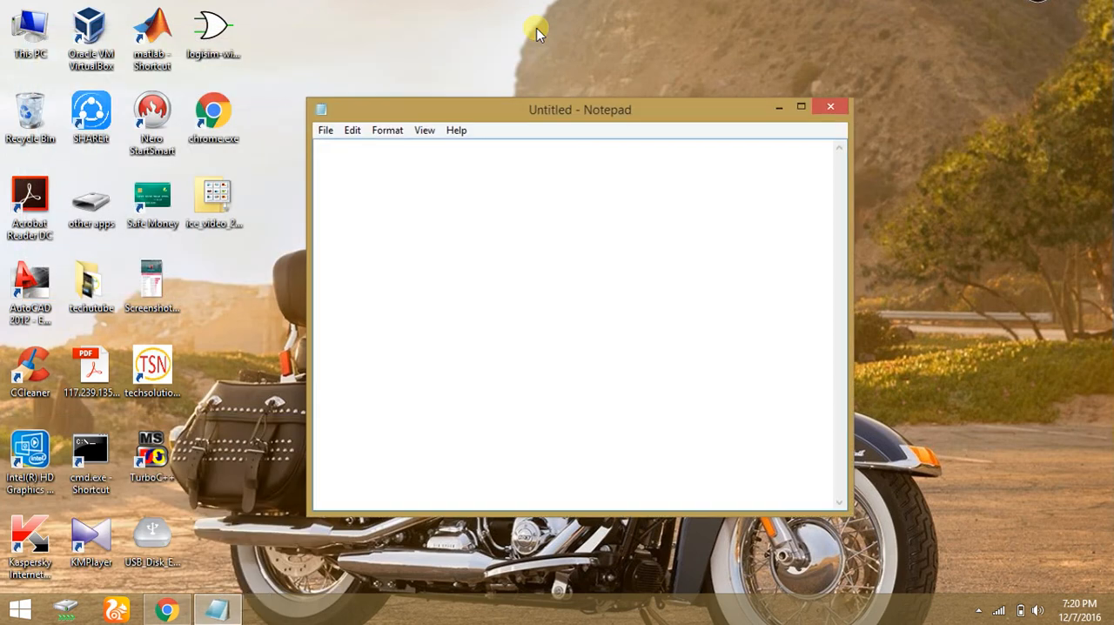
- Type the lines 'thank you' and 'subscribe me' into the untitled Notepad document
type("thank")
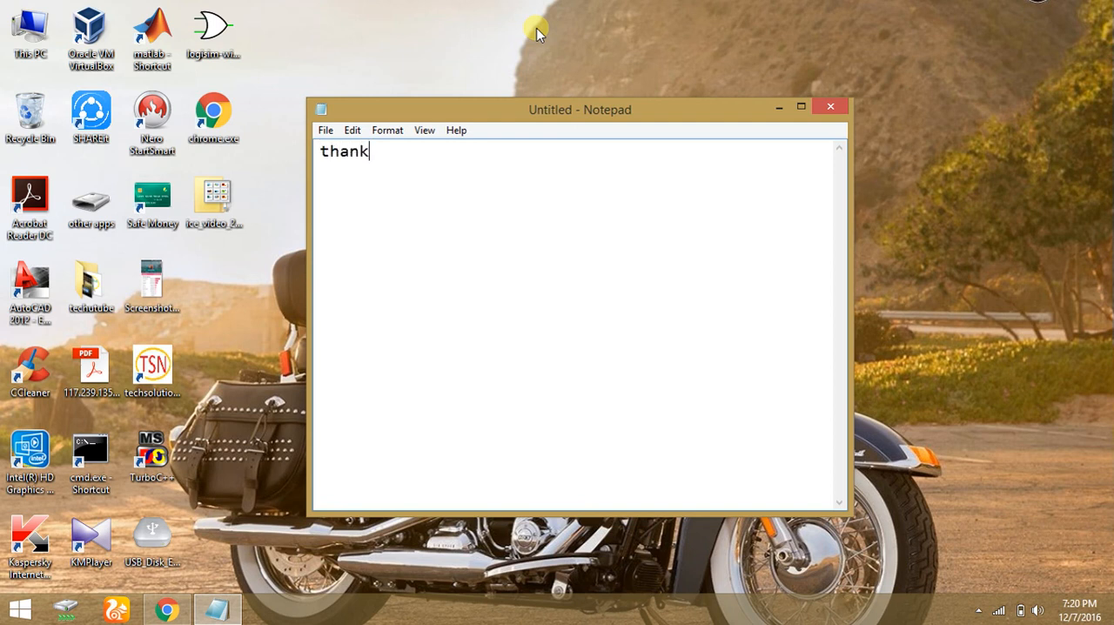
type("you")
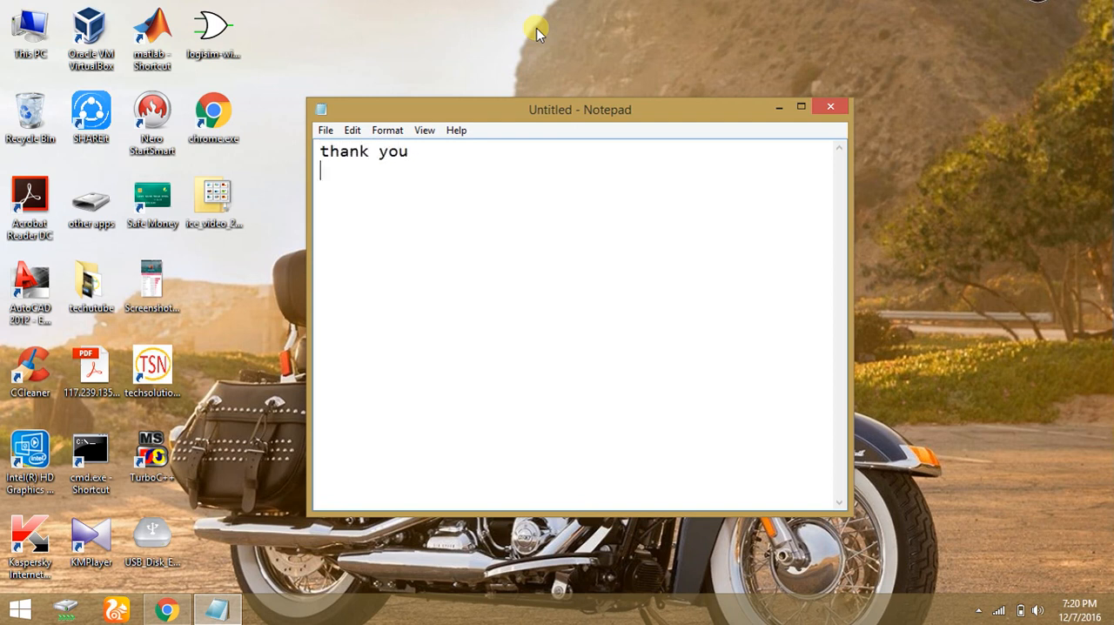
type("subscri")
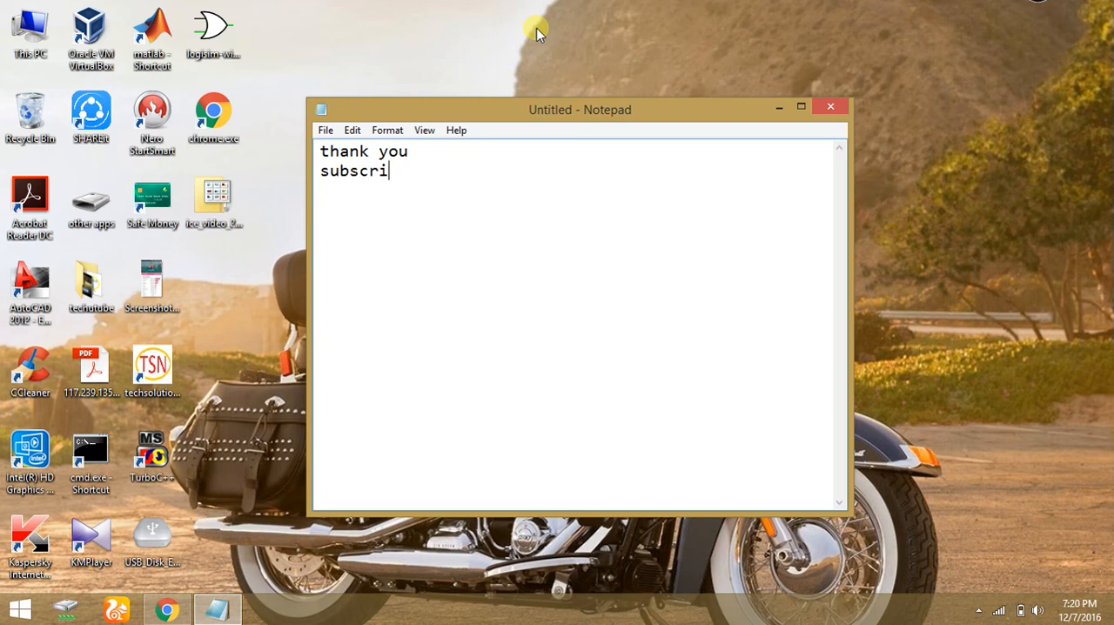
type("be me")
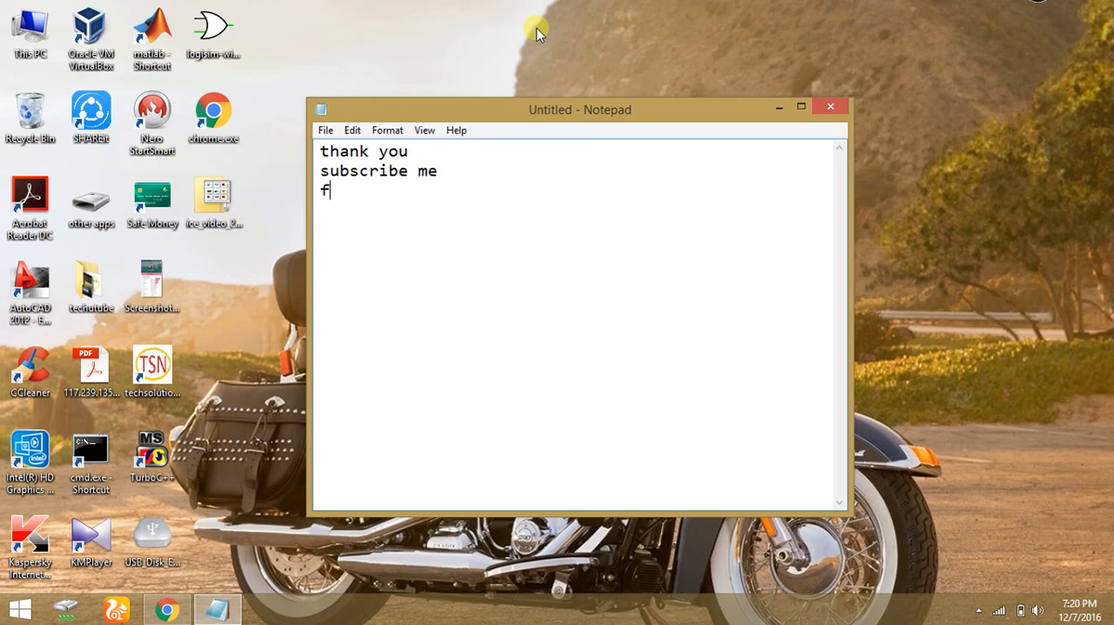